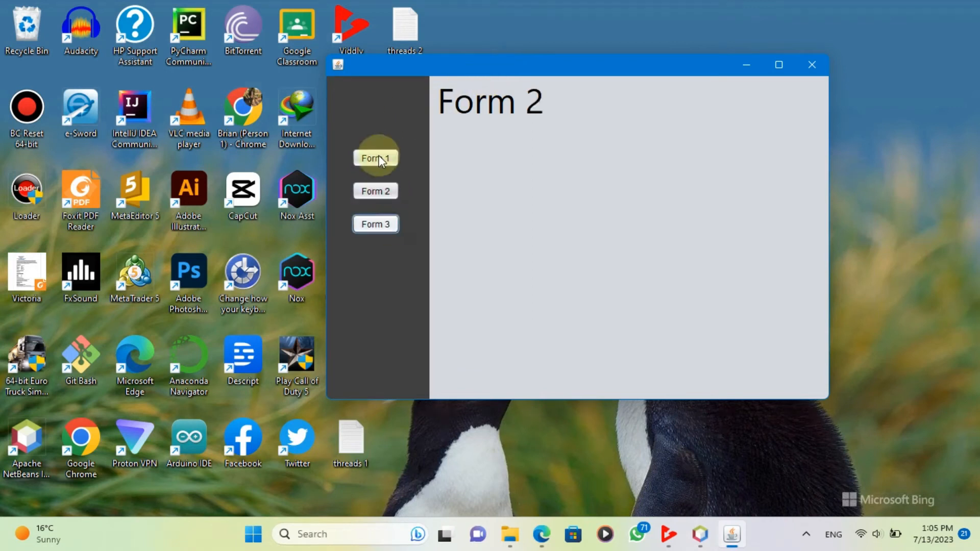
Switch the running JavaTabs window from the Form 2 page to Form 3
click(376, 224)
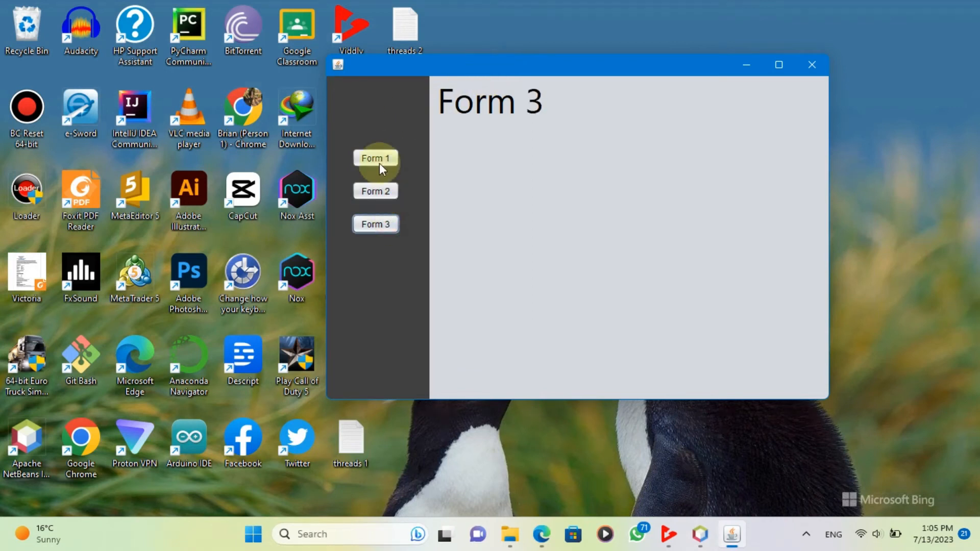
mouse_move(789, 97)
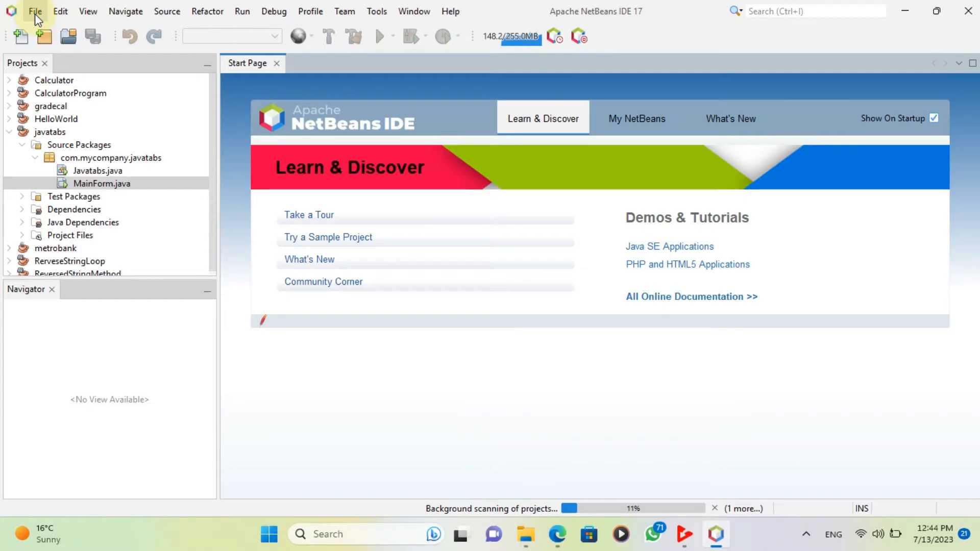
Create a Java with Maven Java Application project named JavaForms
click(34, 11)
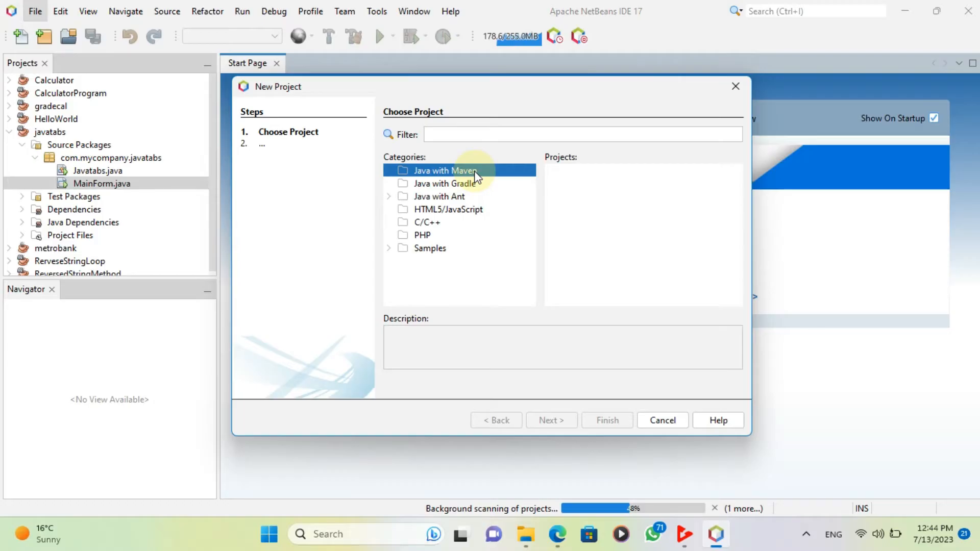
click(445, 170)
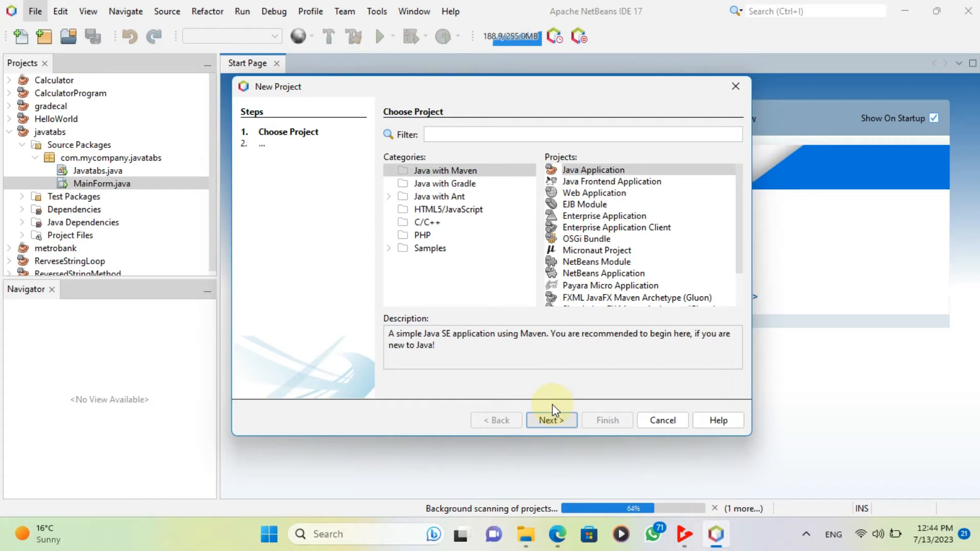
click(551, 421)
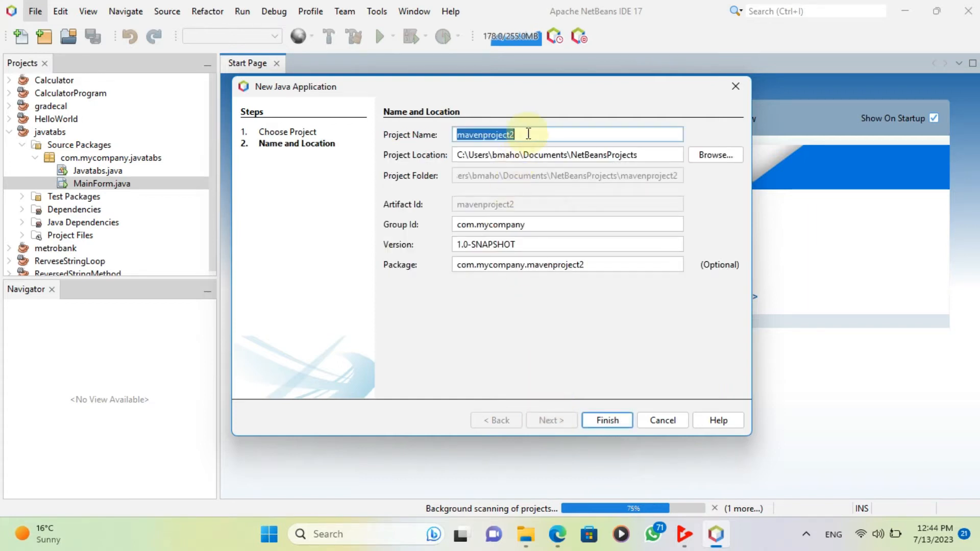
text(JavaF)
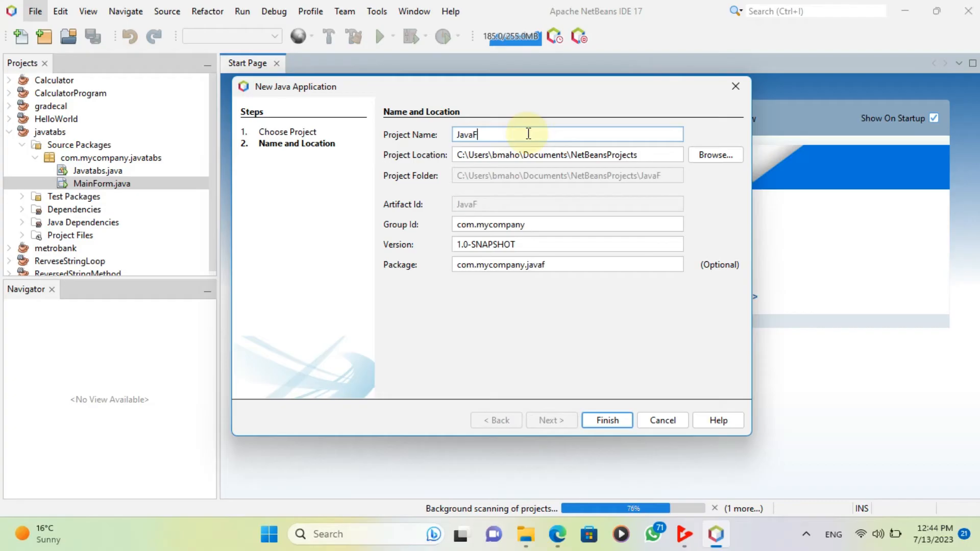
text(orms)
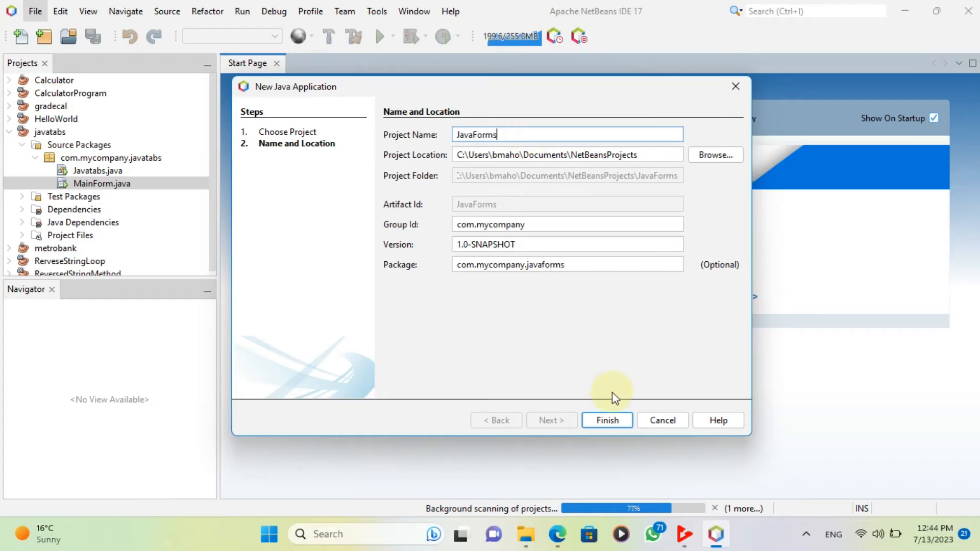
click(606, 420)
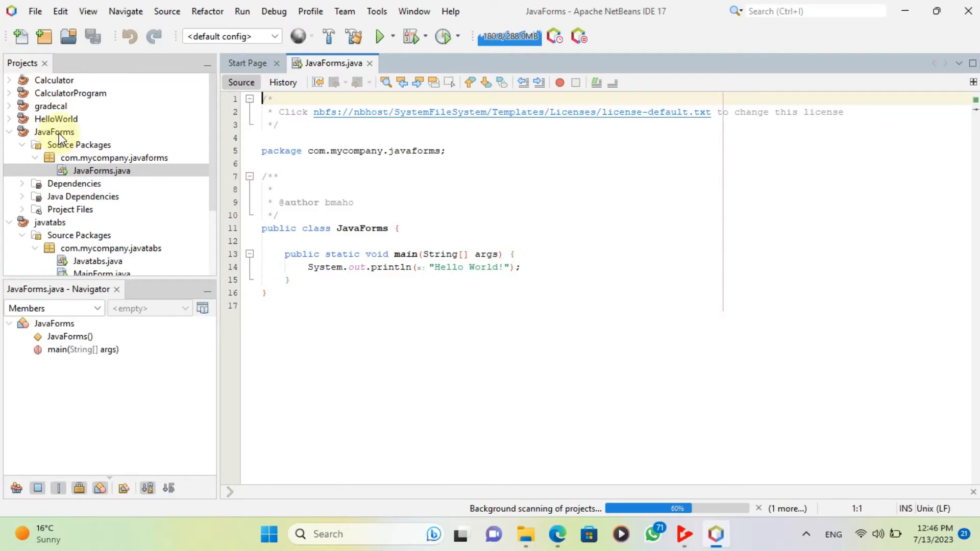
Add a JFrame Form named JavaTabs to the com.mycompany.javaforms package
click(55, 132)
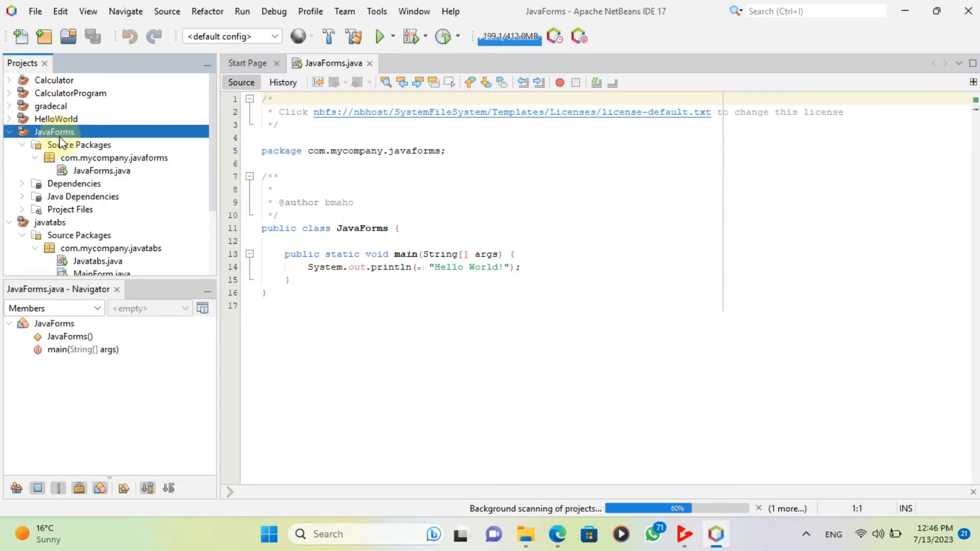
click(113, 158)
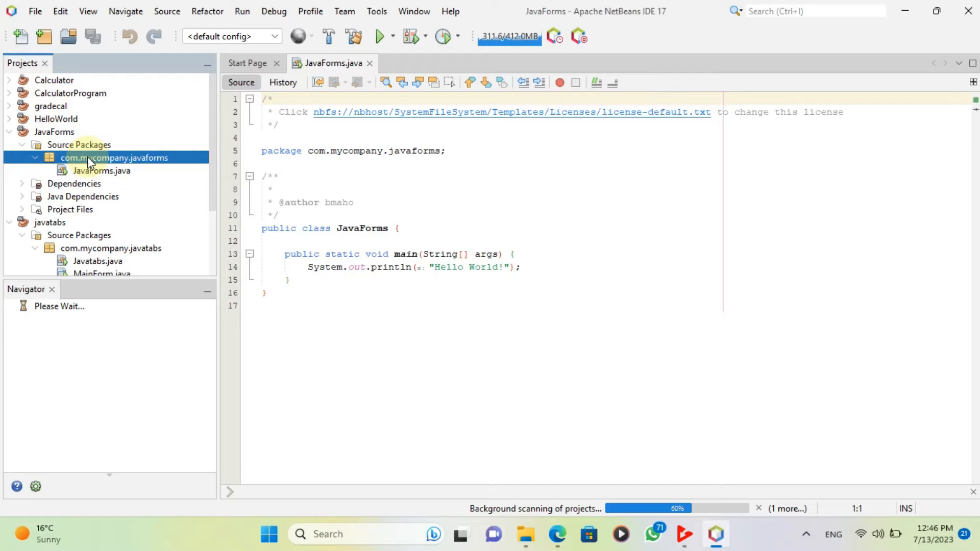
right_click(113, 158)
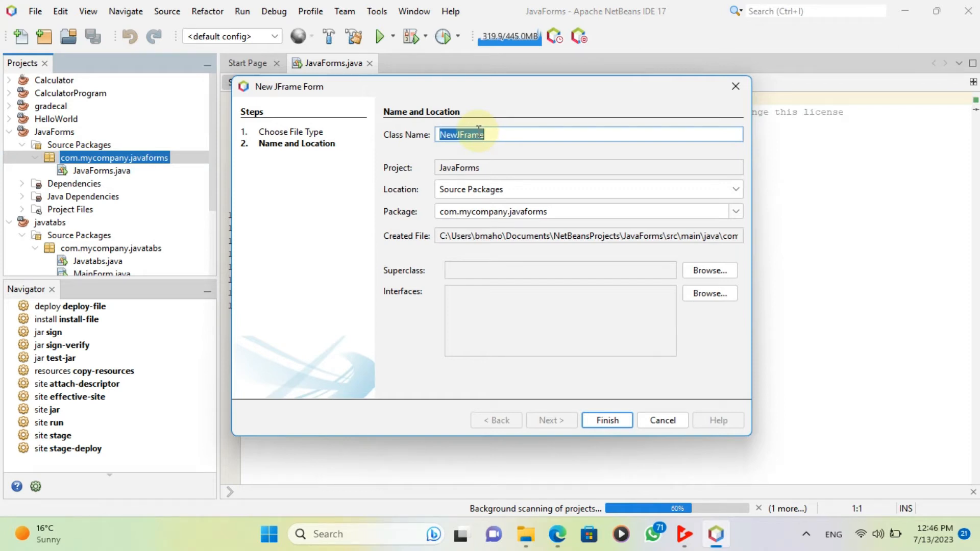
text(JavaTab)
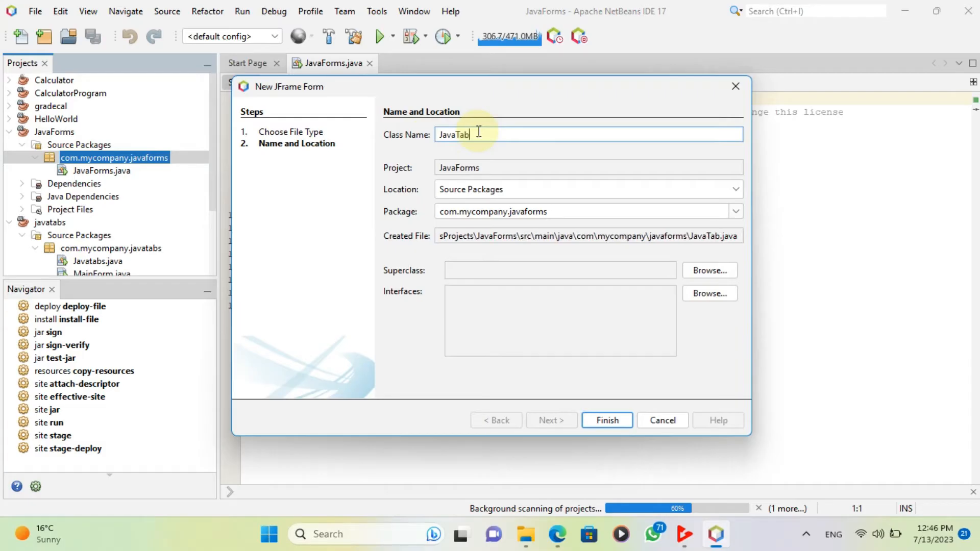
text(s)
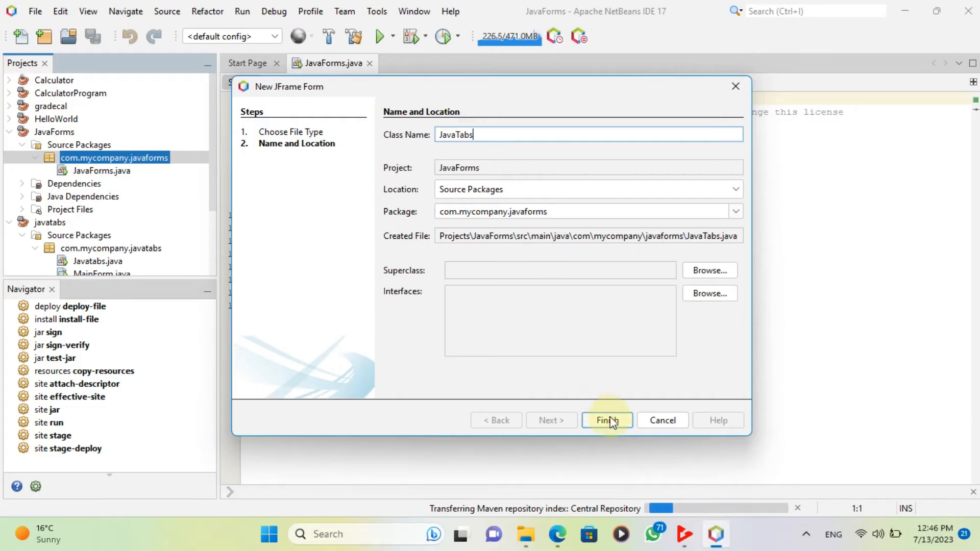
click(605, 420)
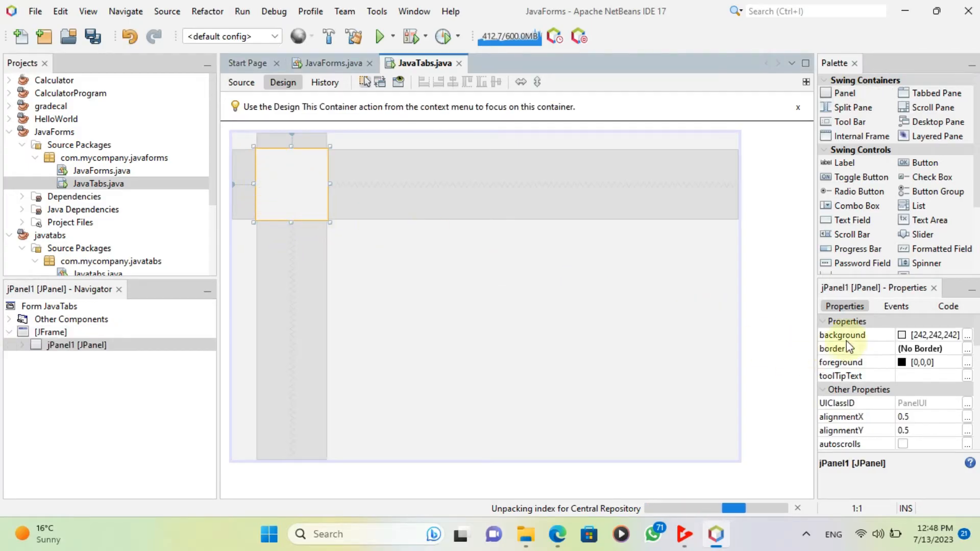
Set jPanel1's background to 64,64,64 and stretch it along the form's left side
click(856, 335)
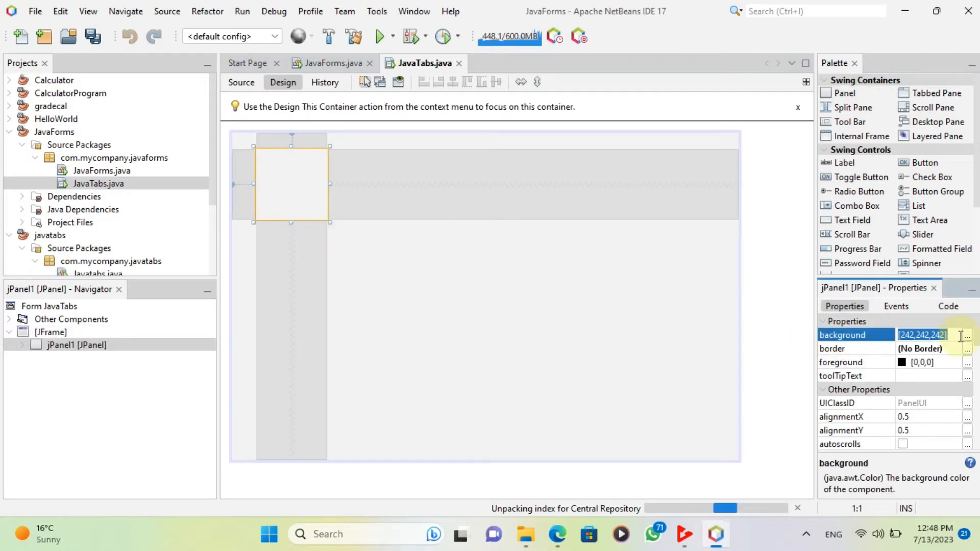
text(6)
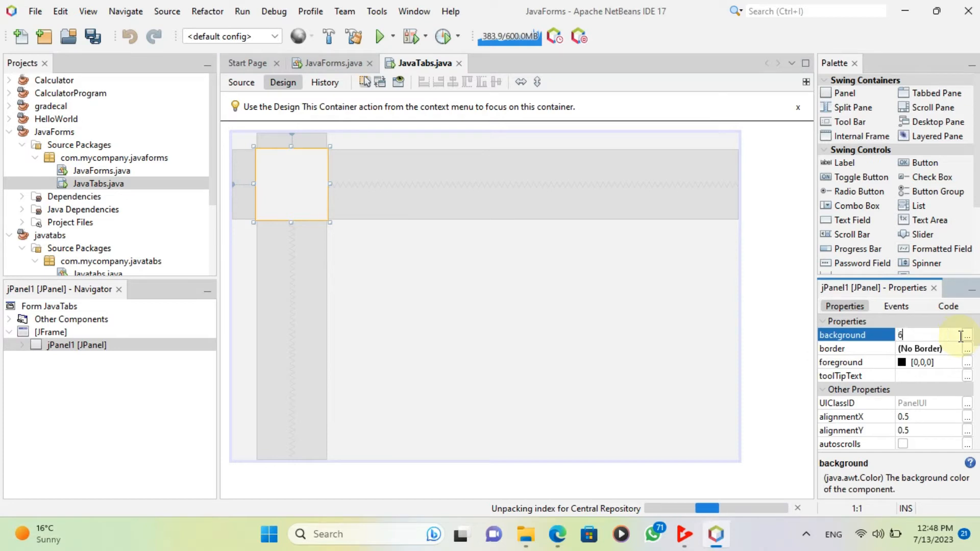
text(4,64,)
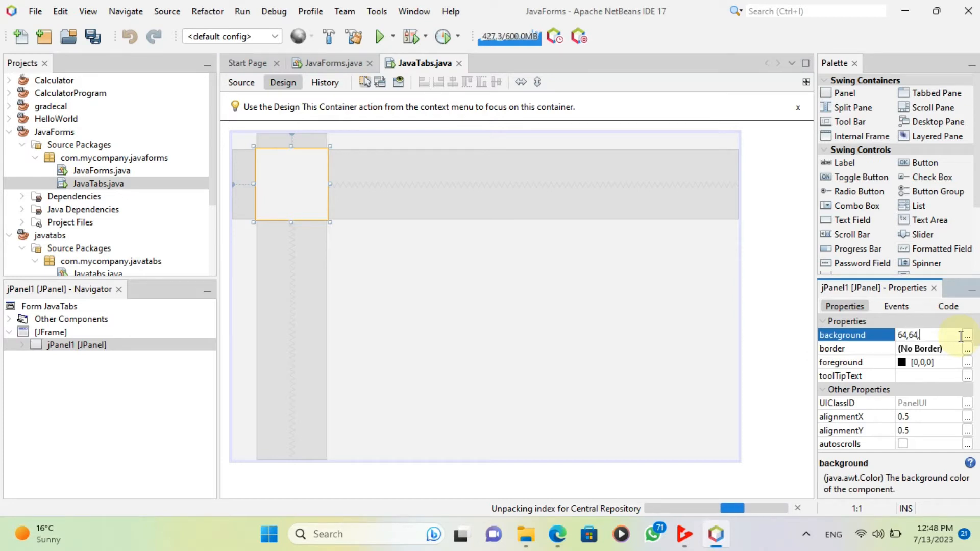
text(64])
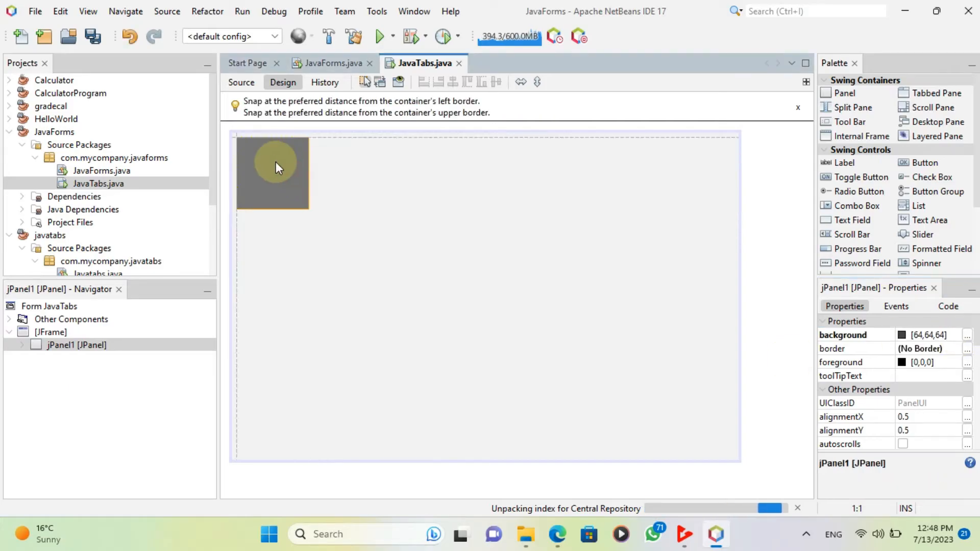
drag(316, 215, 344, 440)
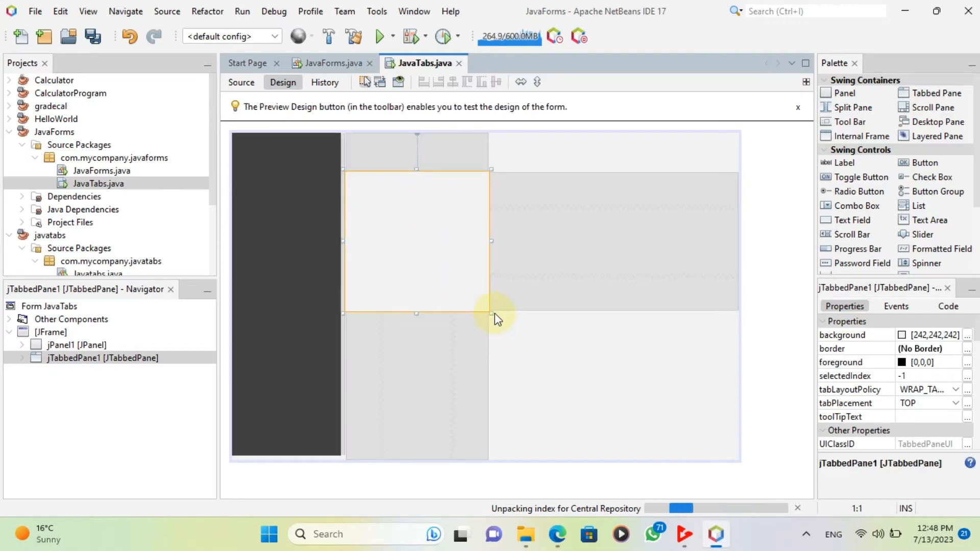
Enlarge the tabbed pane to fill the area right of the dark panel
drag(494, 313, 737, 454)
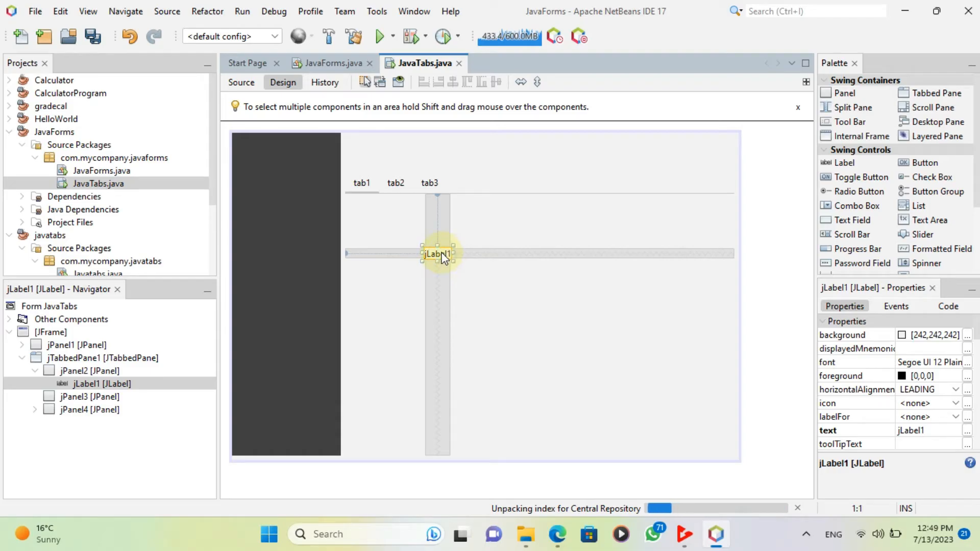
Change jLabel1 to 'Form 1' at 48-point font and centre it in tab1
right_click(437, 254)
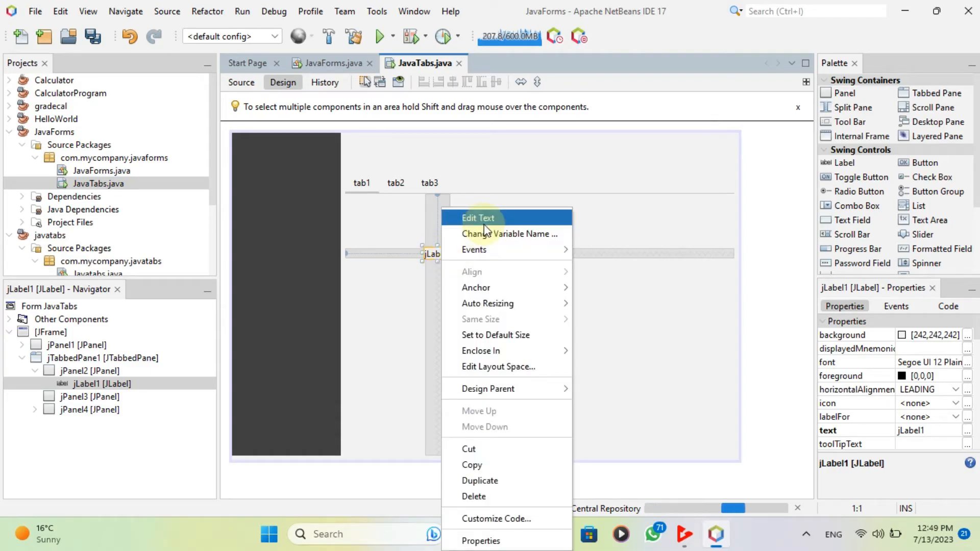
click(478, 218)
text(Form)
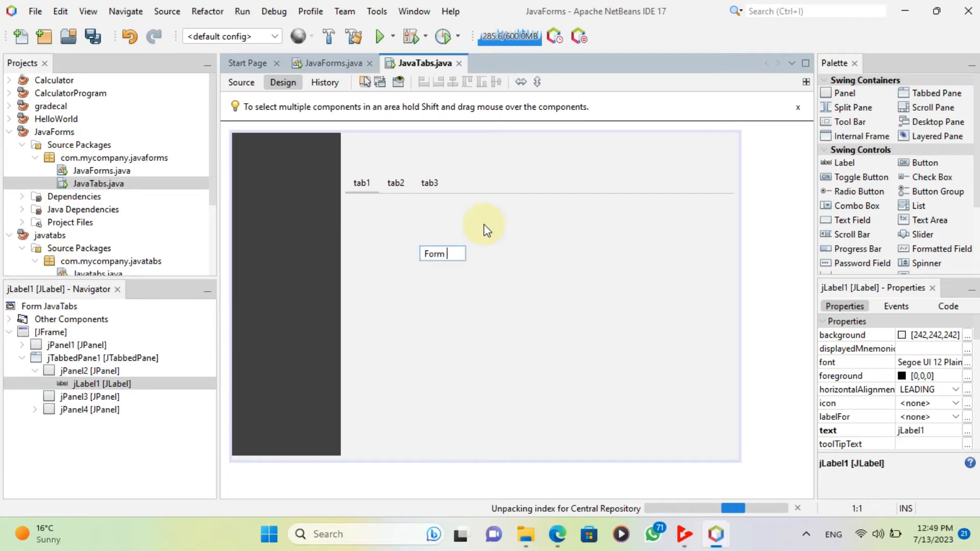
text(1)
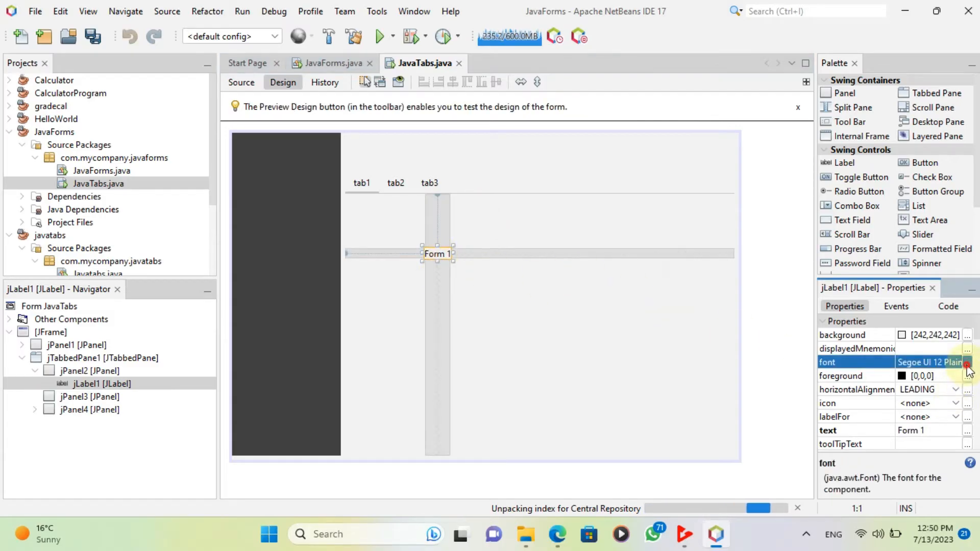
click(967, 362)
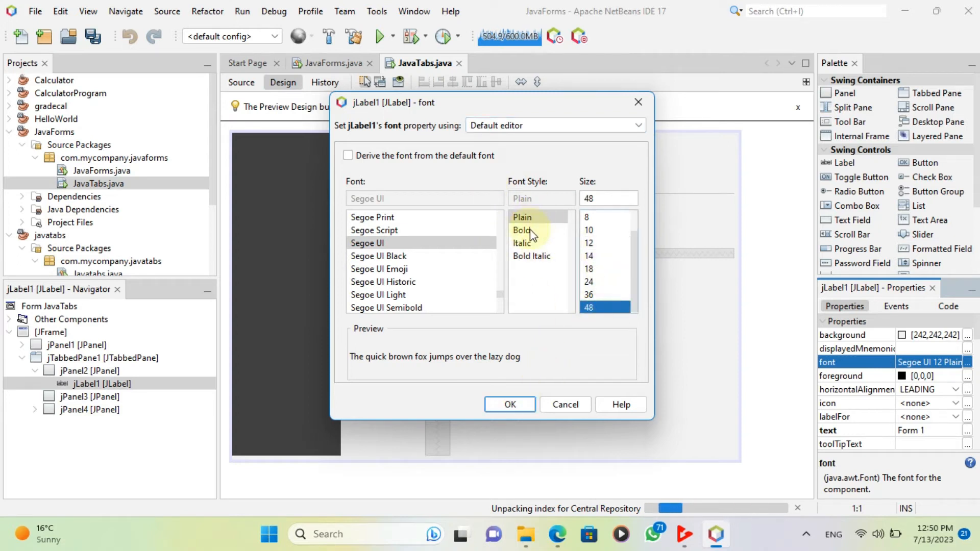
click(509, 404)
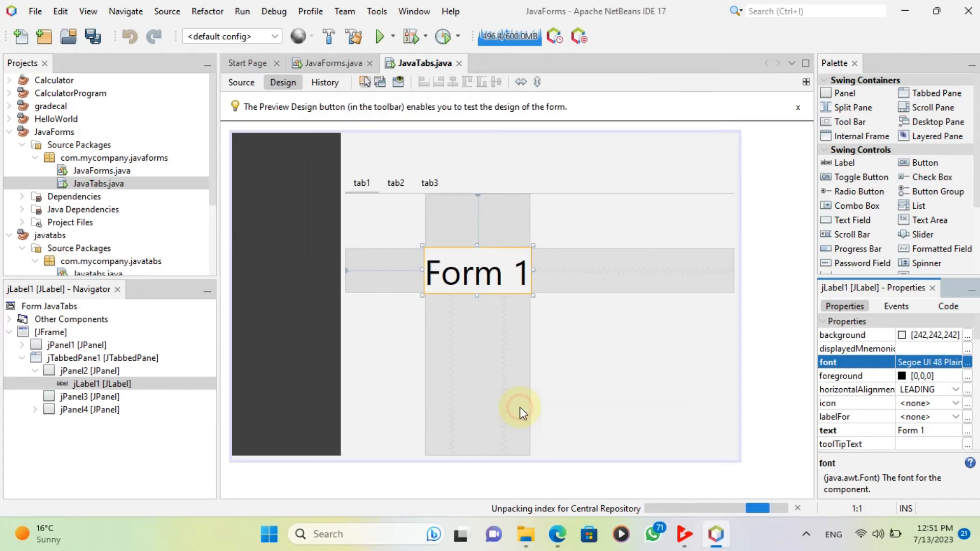
drag(477, 272, 518, 323)
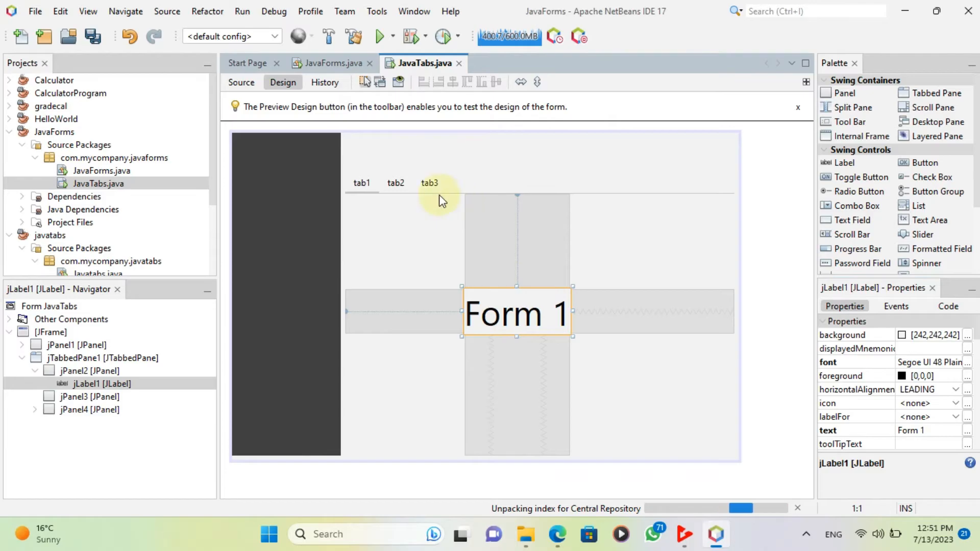
right_click(506, 311)
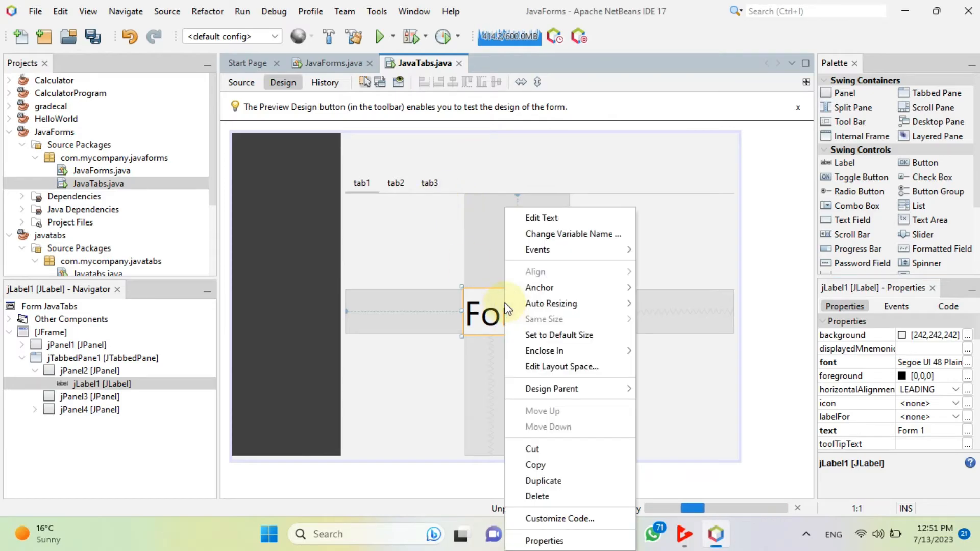
mouse_move(411, 244)
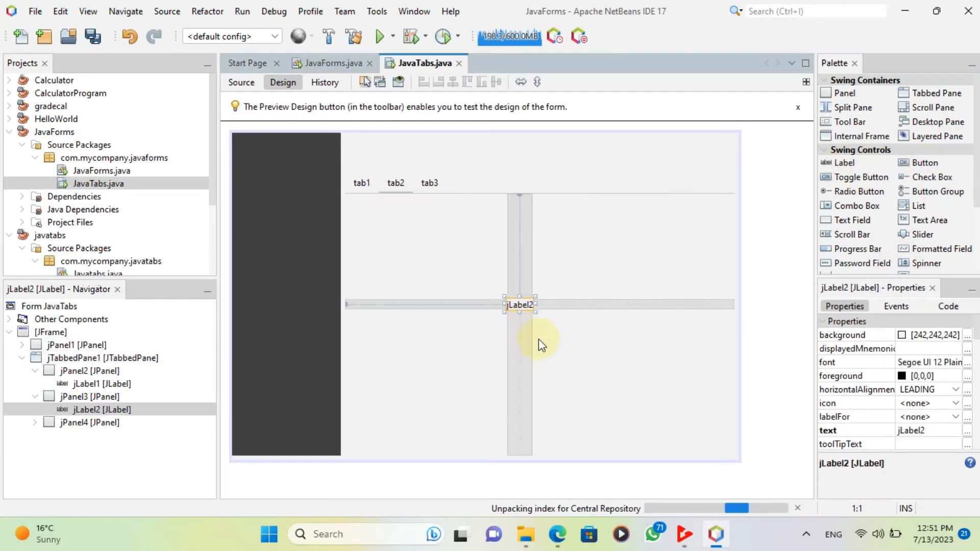
Change jLabel2 on tab2 to 'Form 2' with a 48-point font
right_click(519, 304)
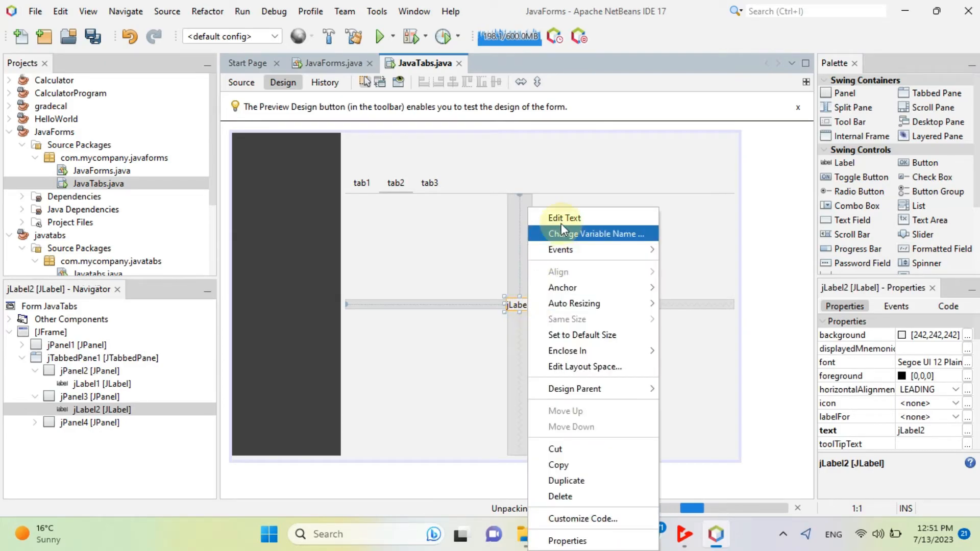
click(563, 218)
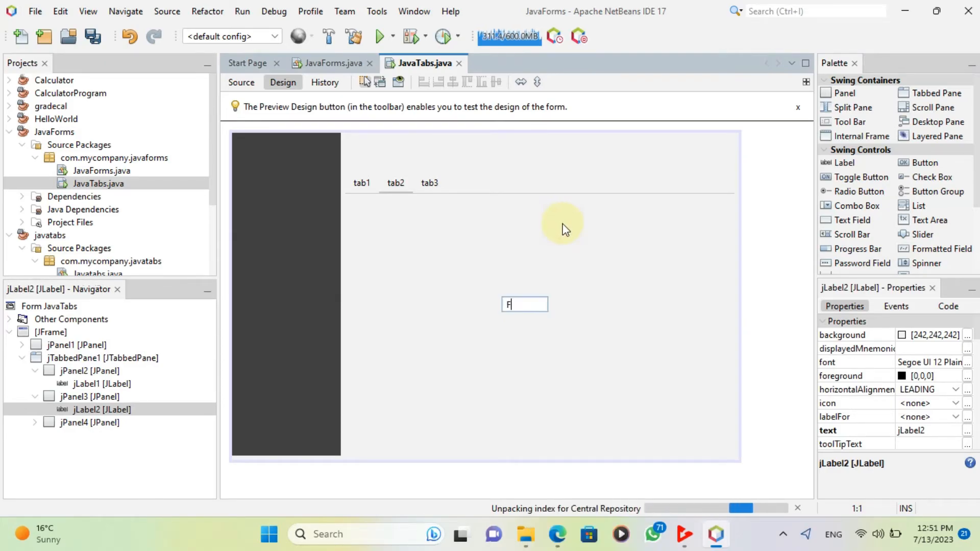
text(orm 2)
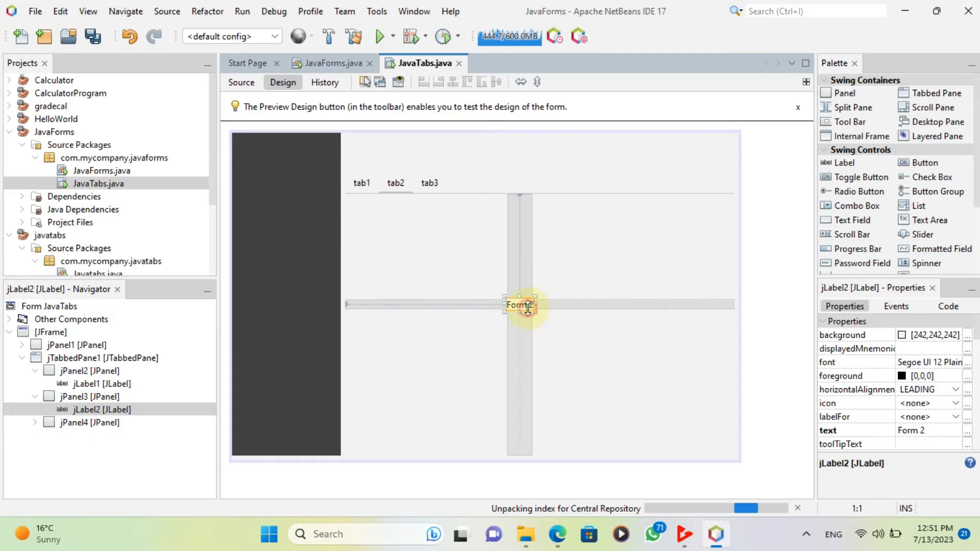
click(969, 362)
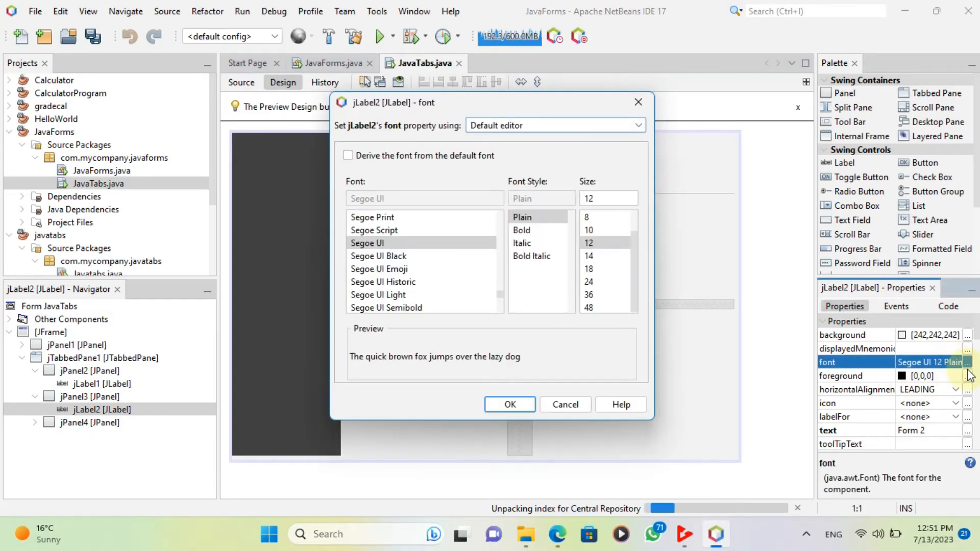
click(605, 307)
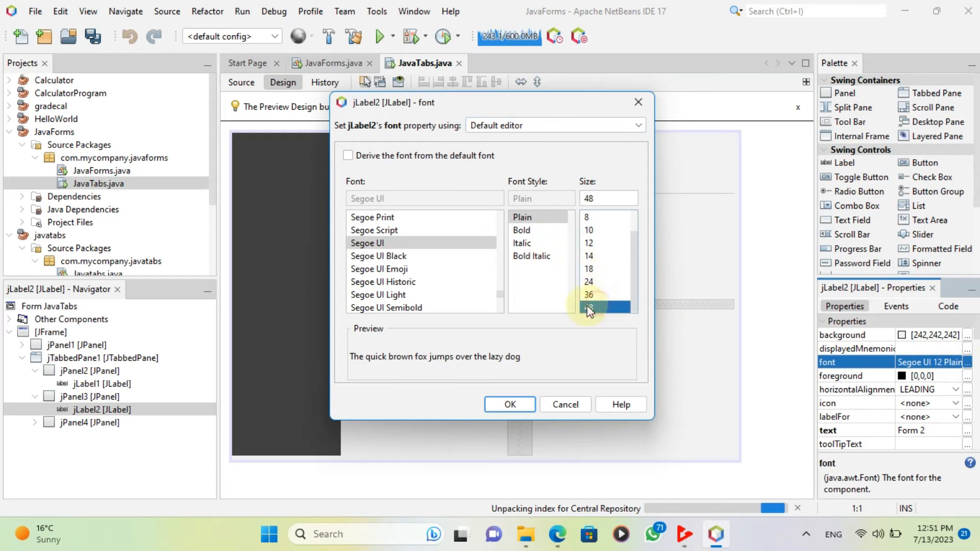
click(508, 405)
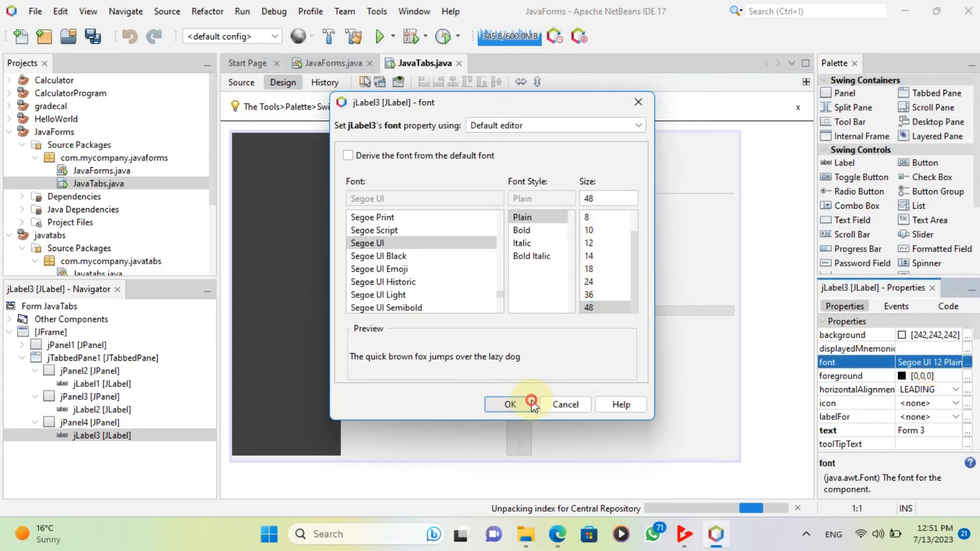
Confirm the 48-point font for the 'Form 3' label on tab3
click(509, 404)
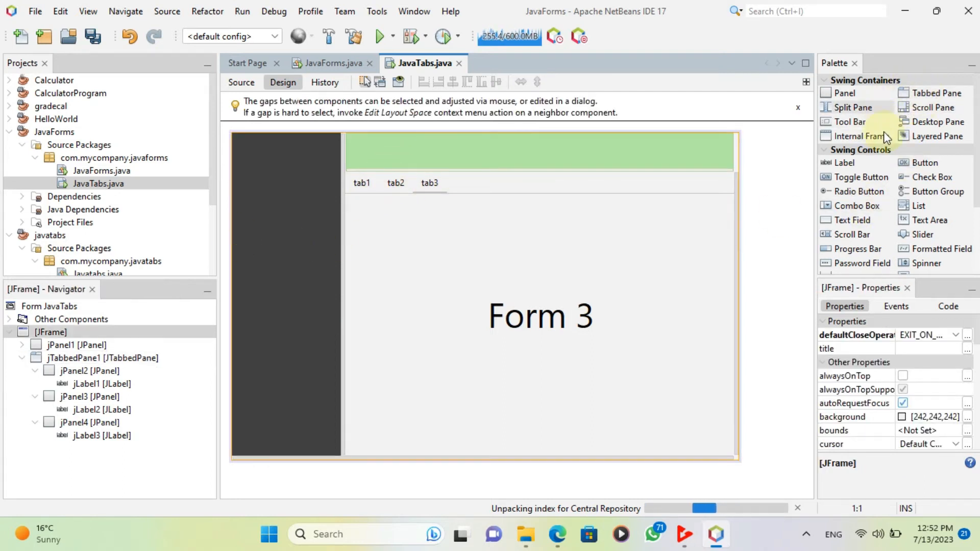
mouse_move(851, 220)
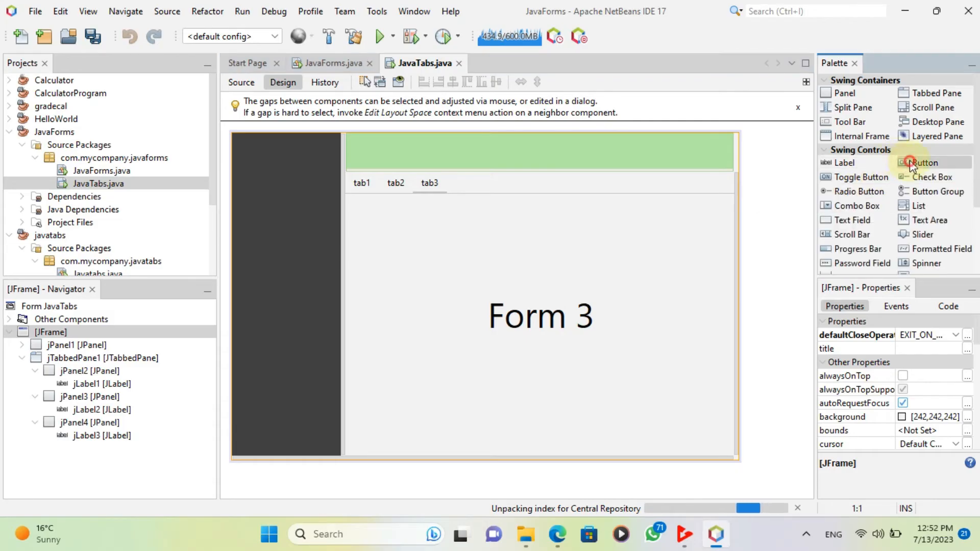
Stack a third button below the others in jPanel1 and start editing jButton1's text
click(927, 162)
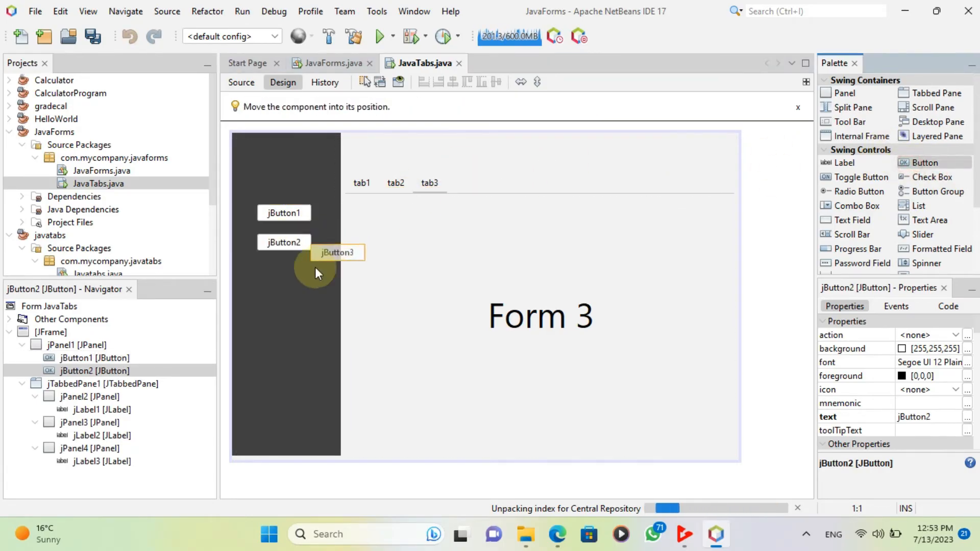
click(284, 271)
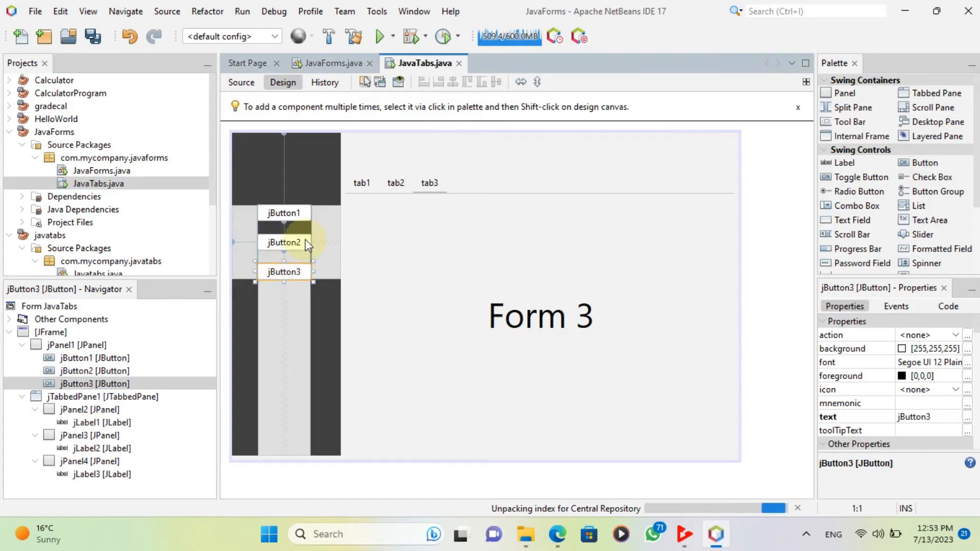
right_click(284, 212)
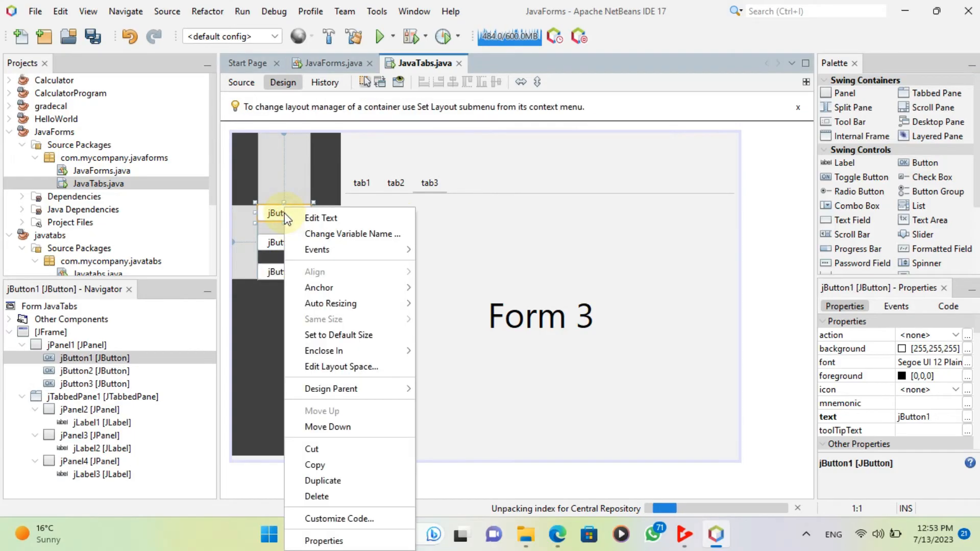
click(320, 217)
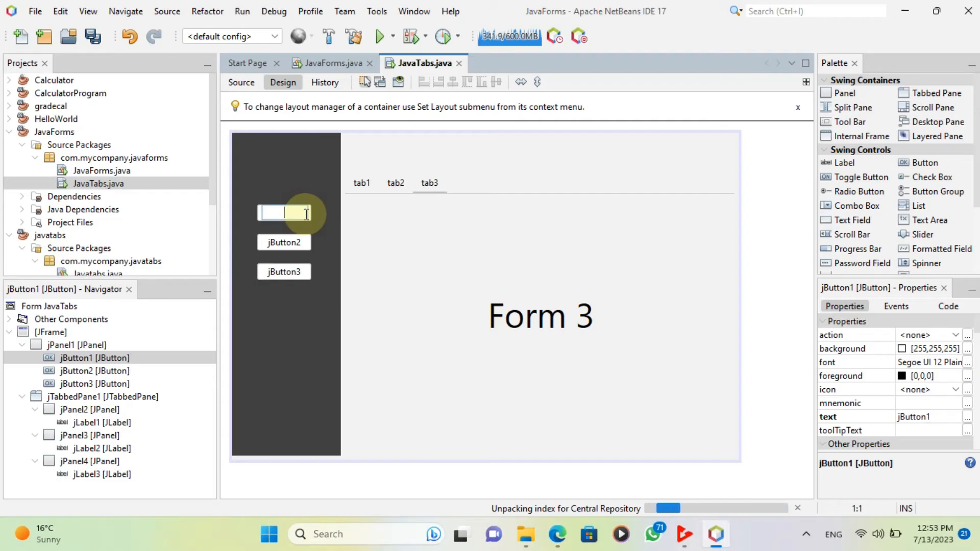
Relabel the side-panel buttons as Form 1, Form 2 and Form 3
text(Form 1)
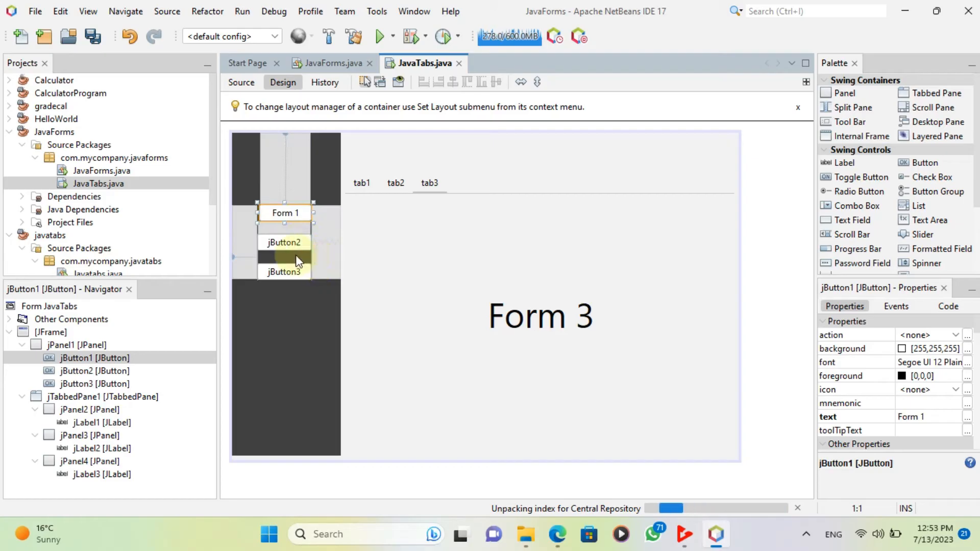
right_click(284, 242)
text(Fomr 2)
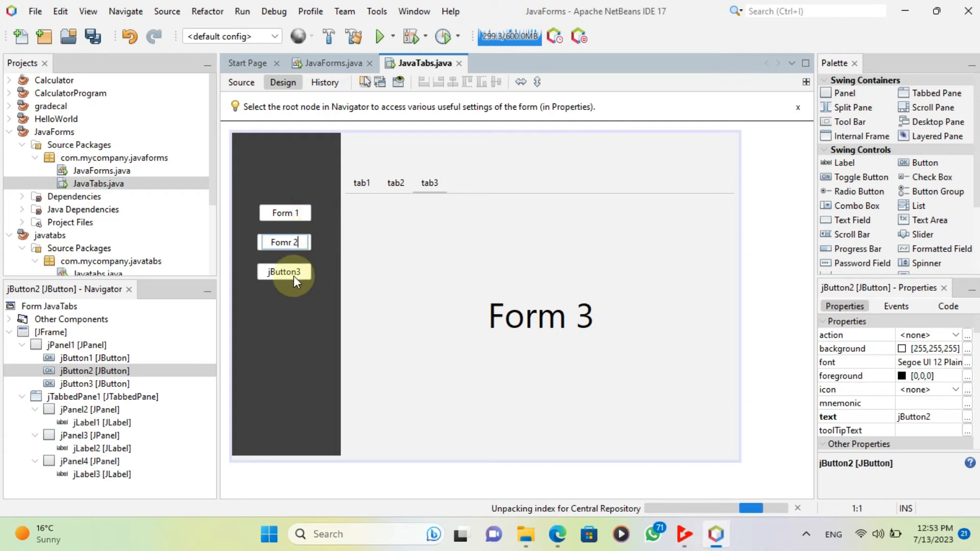
right_click(284, 271)
text(F)
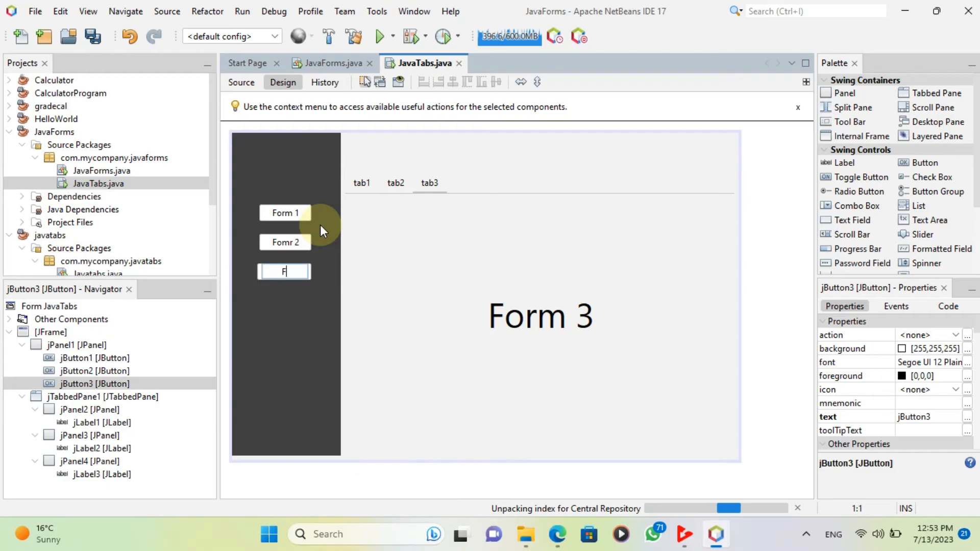
text(orm 3)
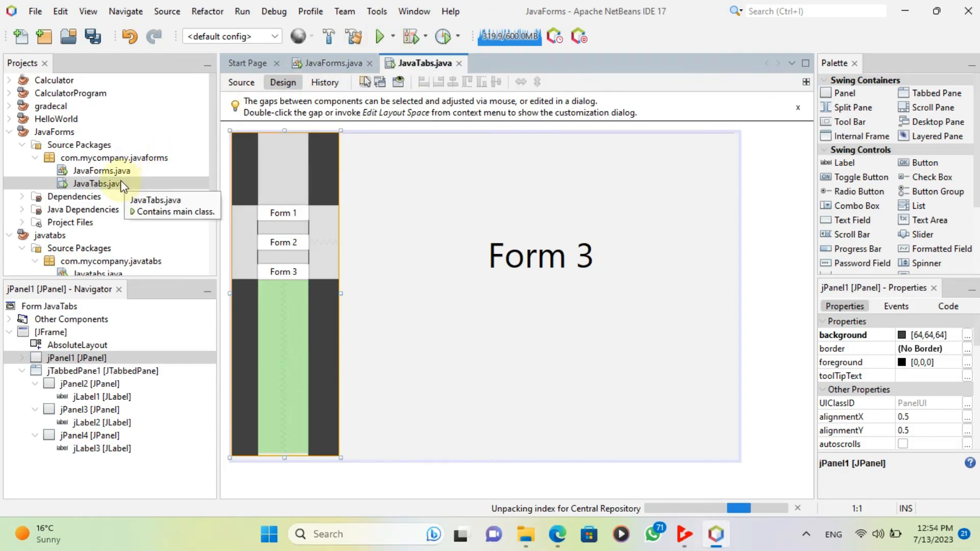
Run JavaTabs.java using Run File from its context menu in the Projects window
right_click(97, 183)
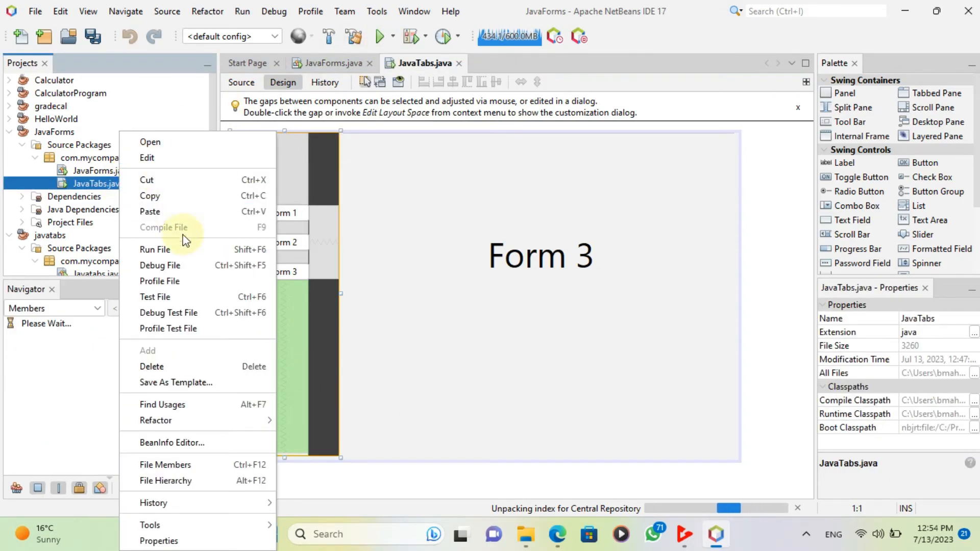
click(154, 250)
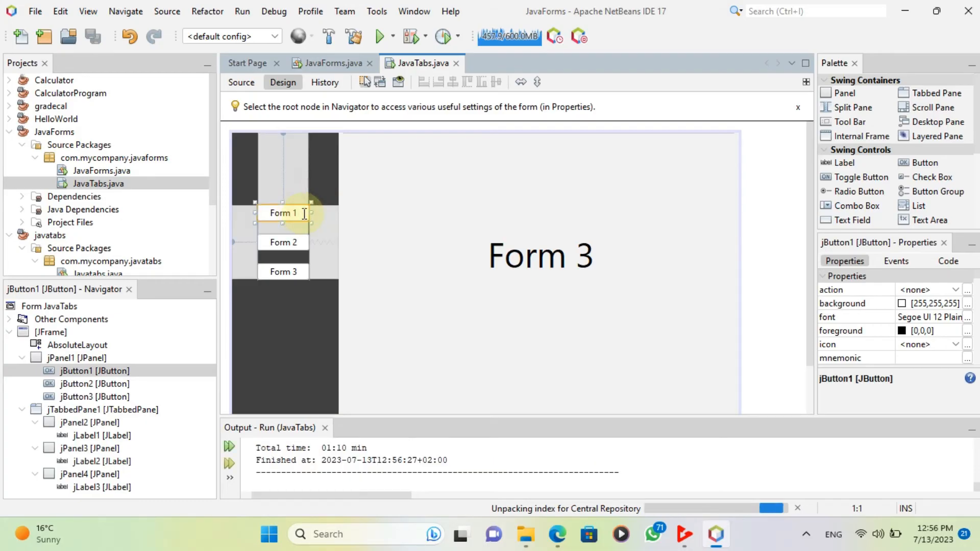
Add jTabbedPane1.setSelectedIndex(0); to the Form 1 button's jButton1ActionPerformed handler
click(241, 82)
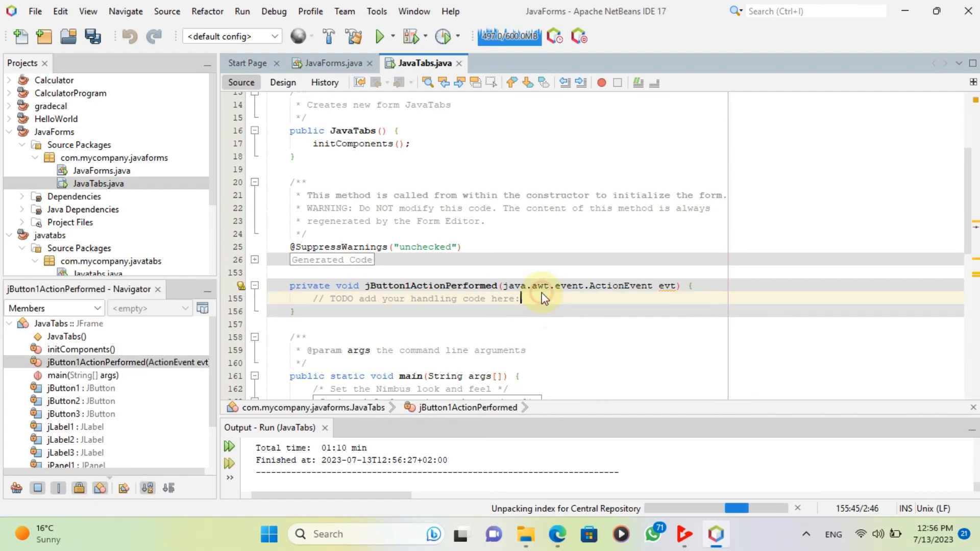
text(jT)
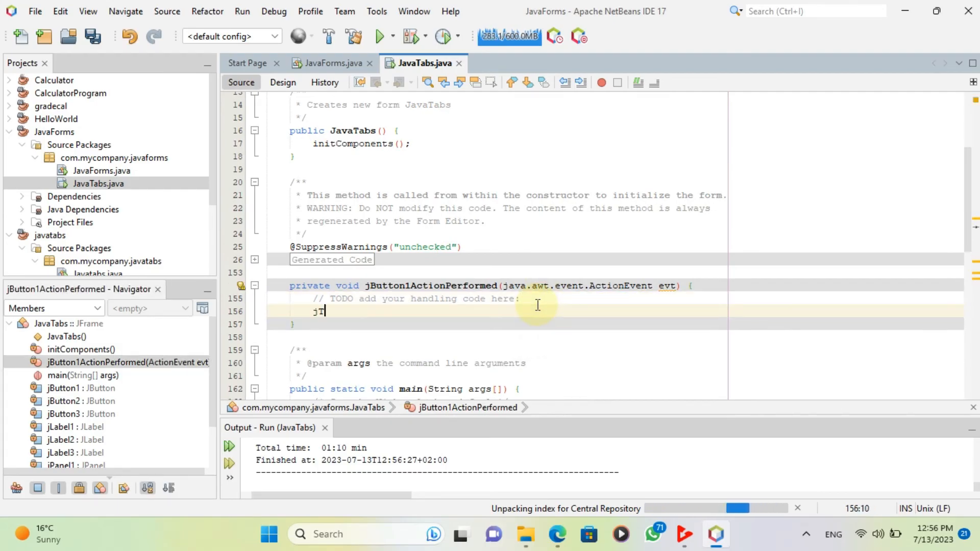
text(abbed)
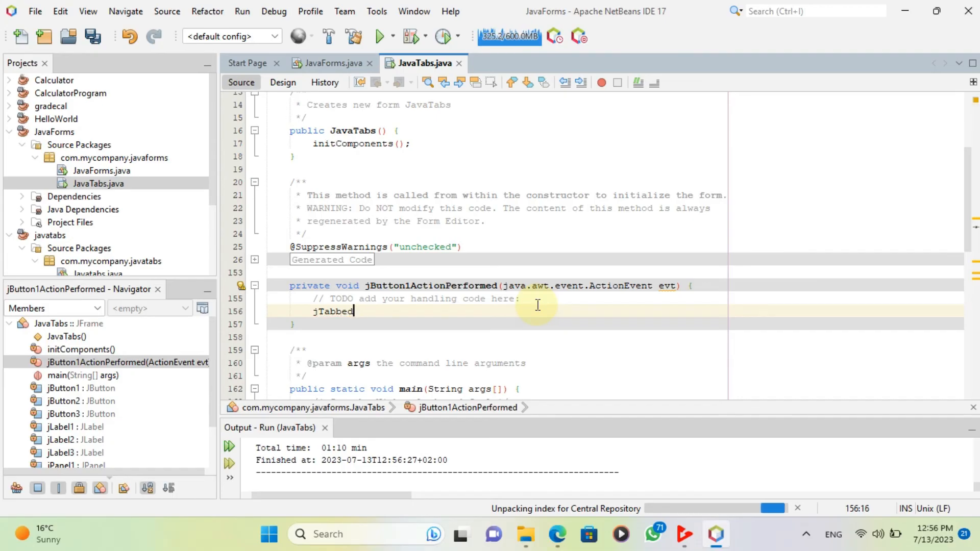
text(Panel)
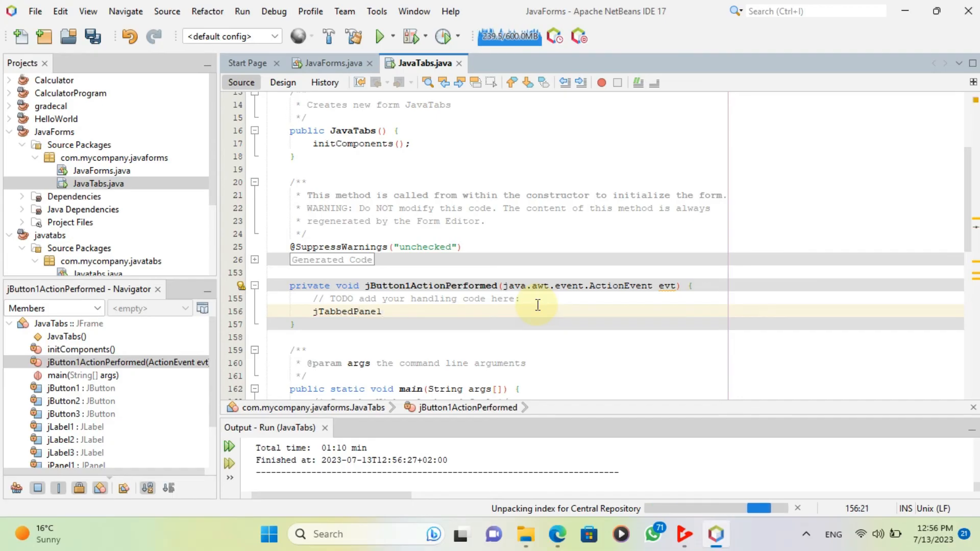
text(.setS)
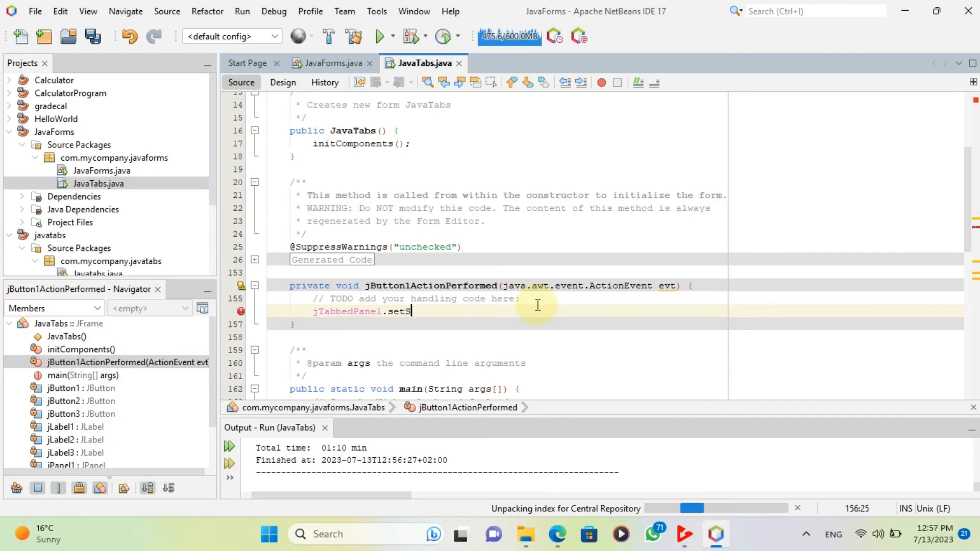
text(elected)
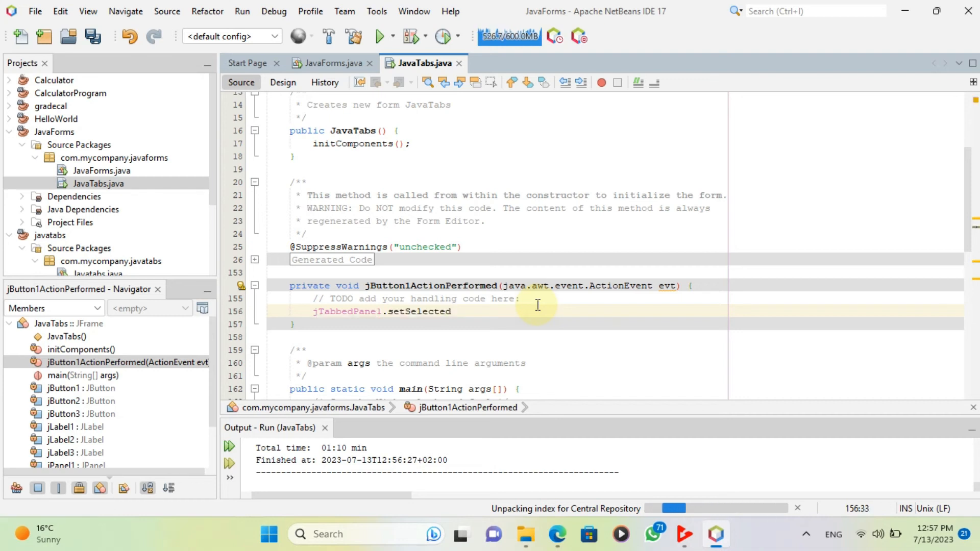
text(Index)
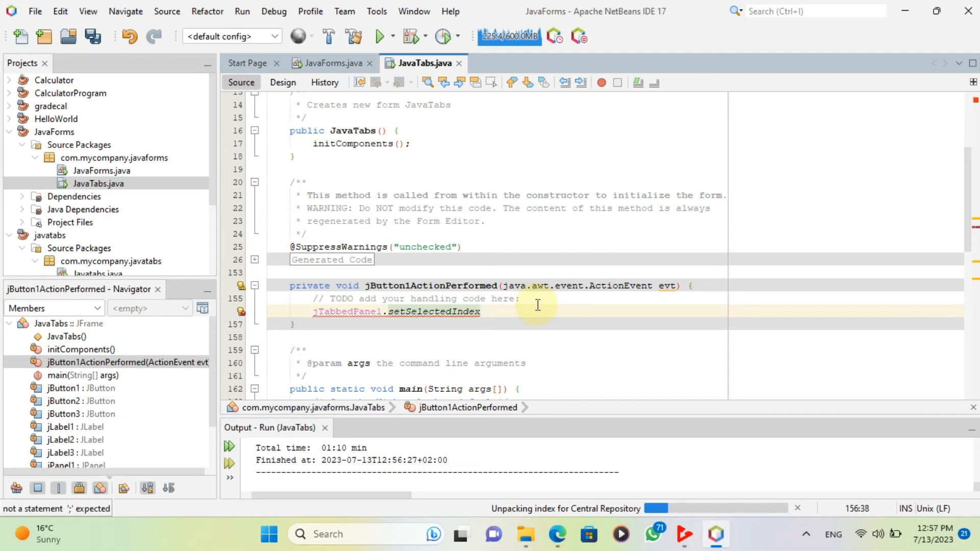
text((0)
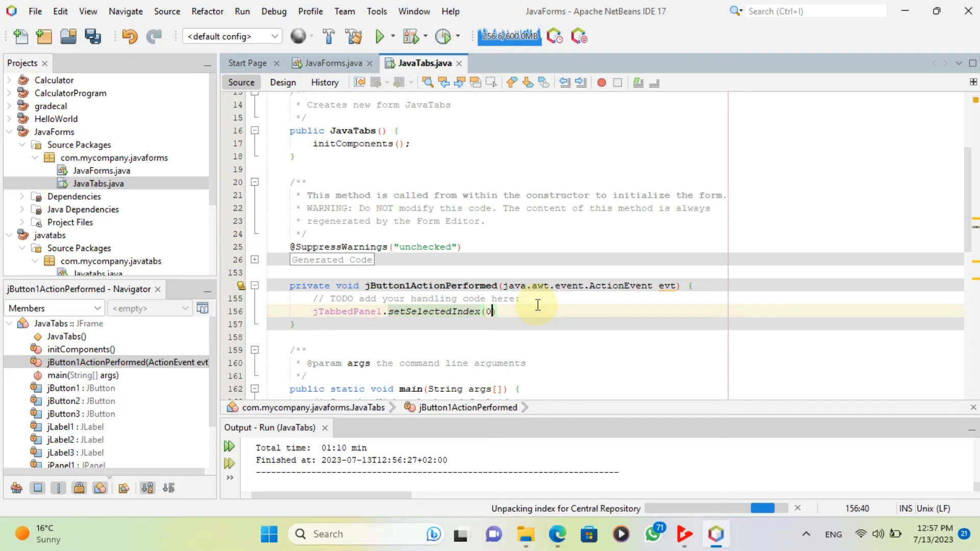
text();)
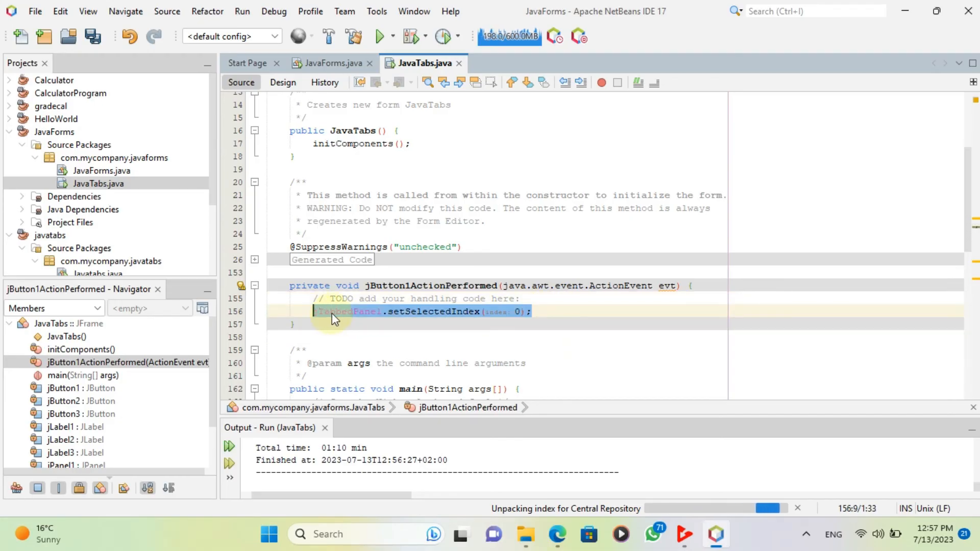
right_click(334, 319)
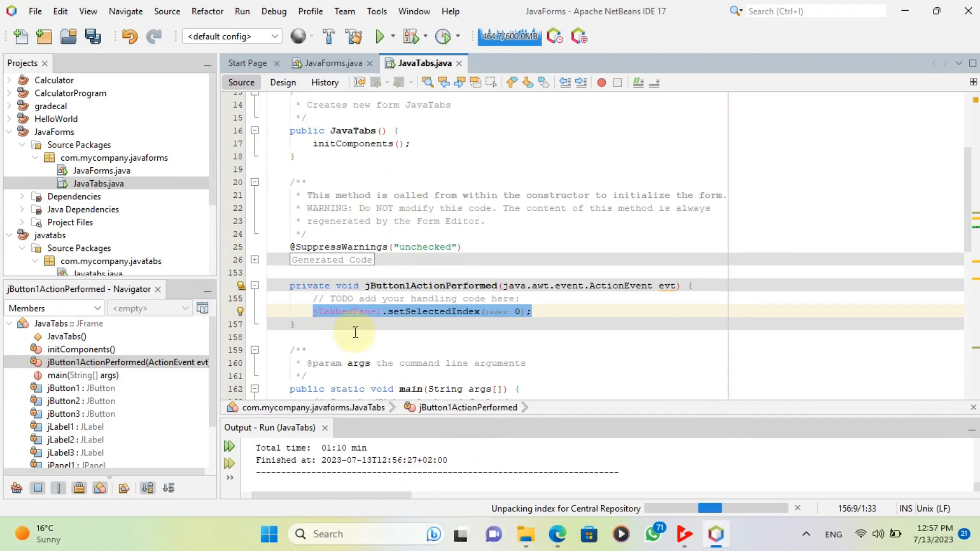
click(282, 82)
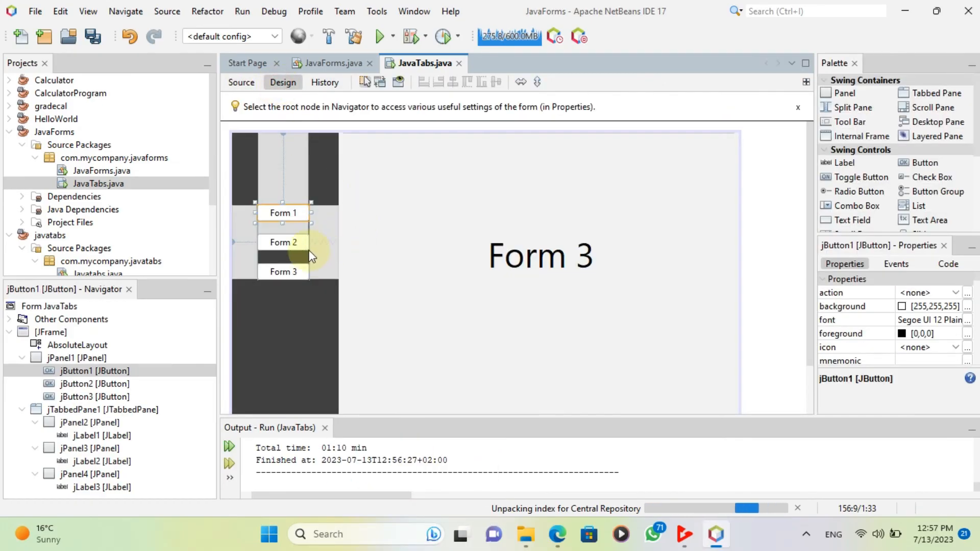
Make the Form 2 button's handler call jTabbedPane1.setSelectedIndex(1)
click(240, 82)
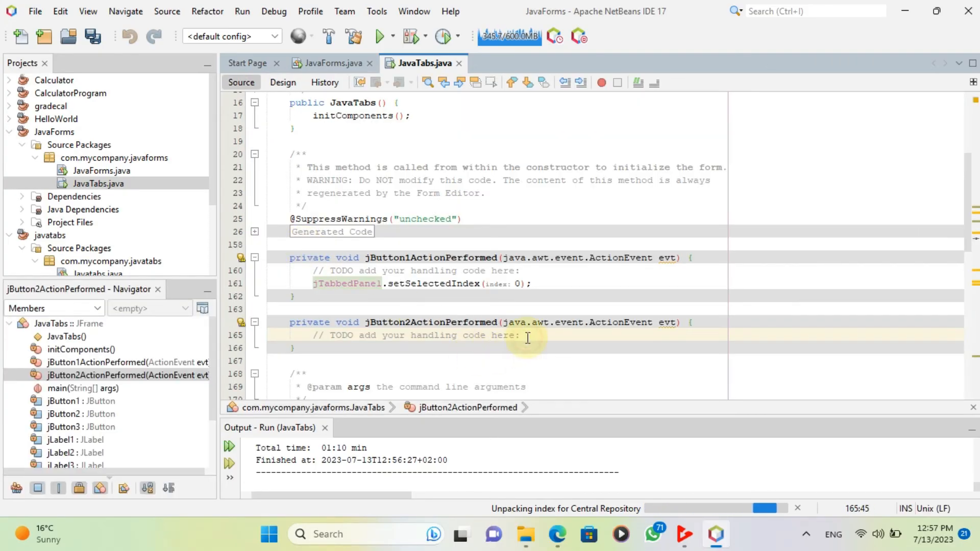
key(enter)
text(jTabbedPanel.setSelectedIndex();)
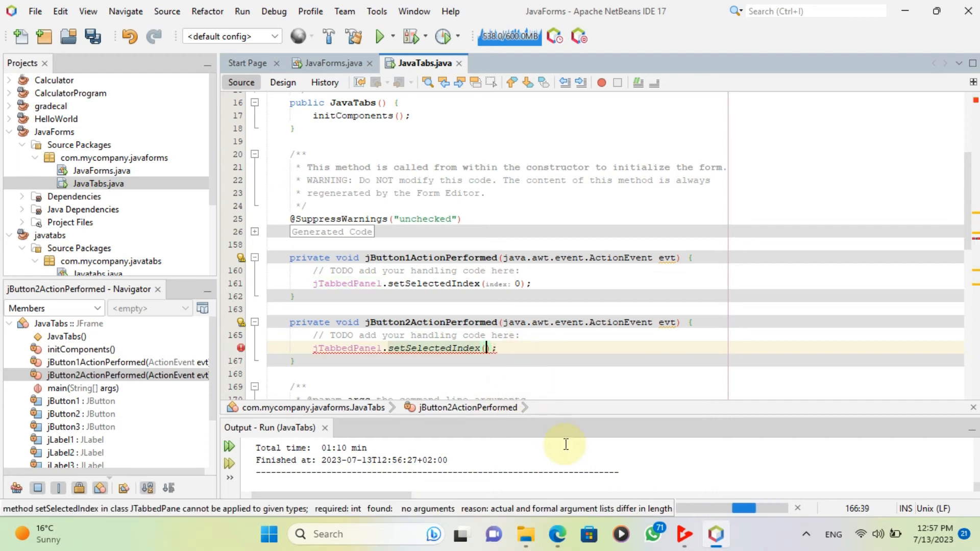
text(1)
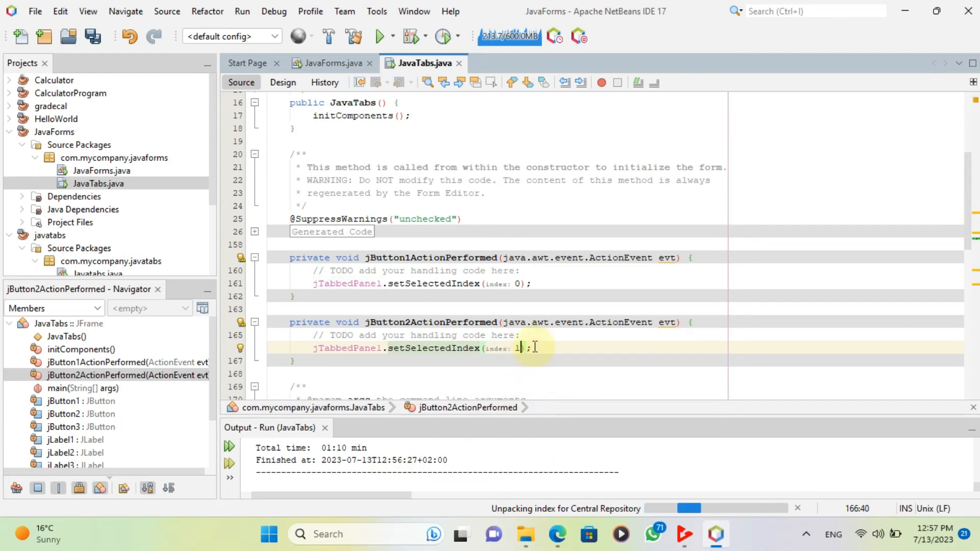
mouse_move(544, 359)
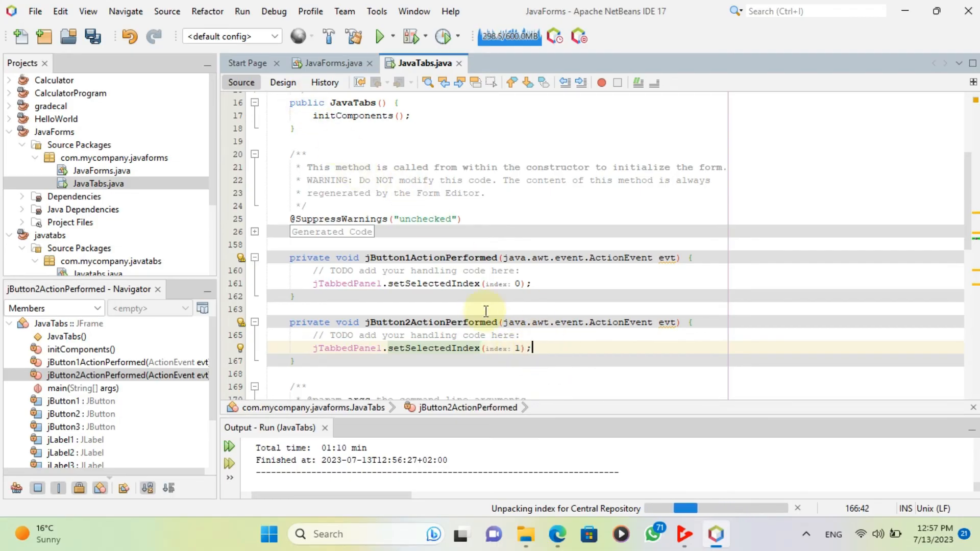
Make the Form 3 button's handler call jTabbedPane1.setSelectedIndex(2)
click(283, 82)
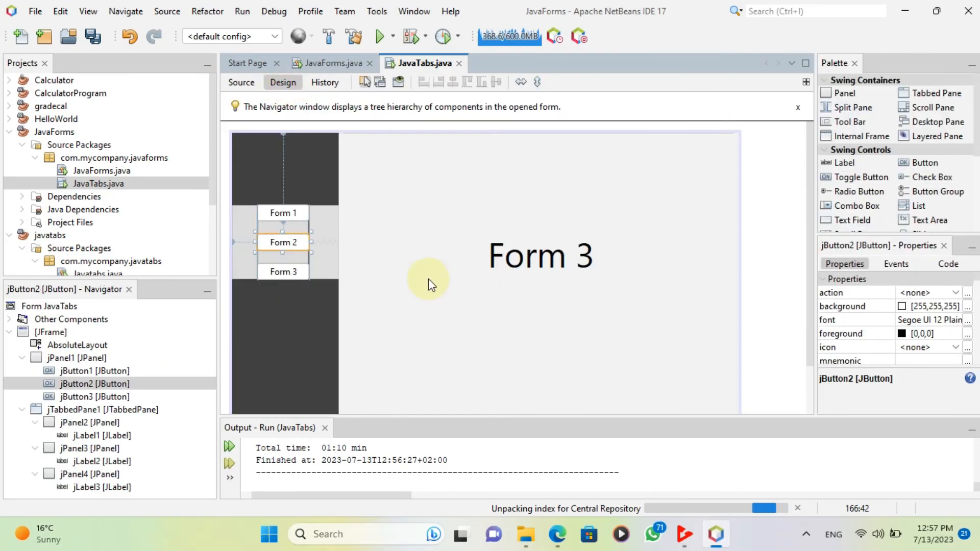
click(240, 82)
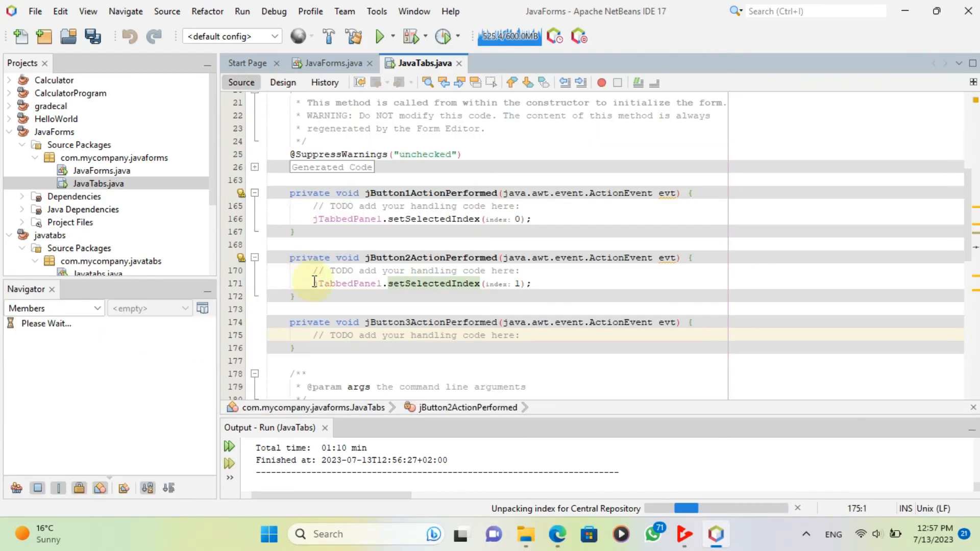
click(521, 334)
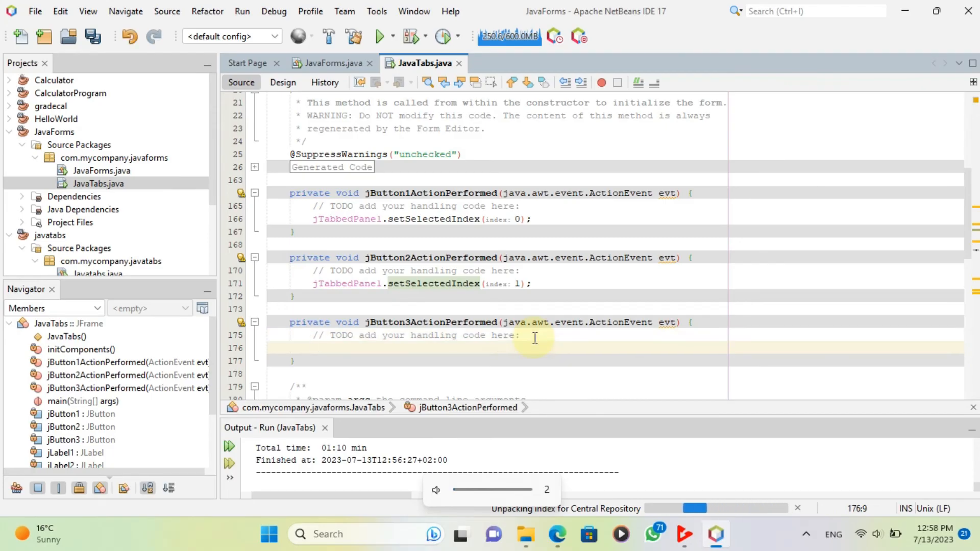
mouse_move(316, 348)
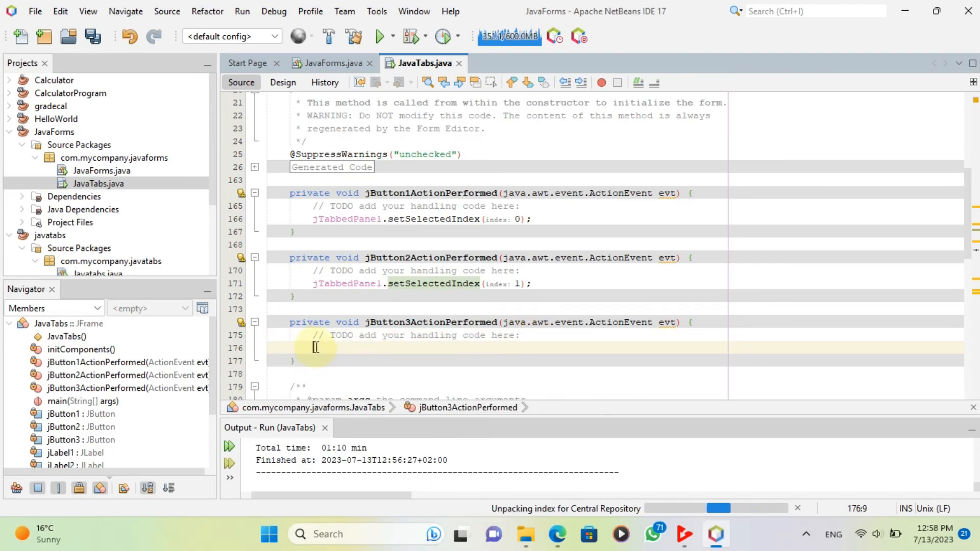
right_click(315, 347)
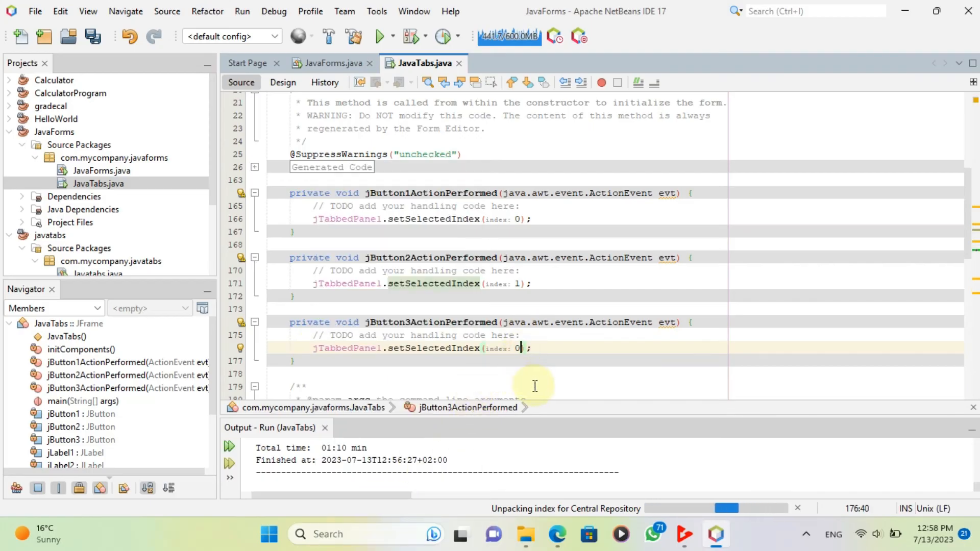
text(2)
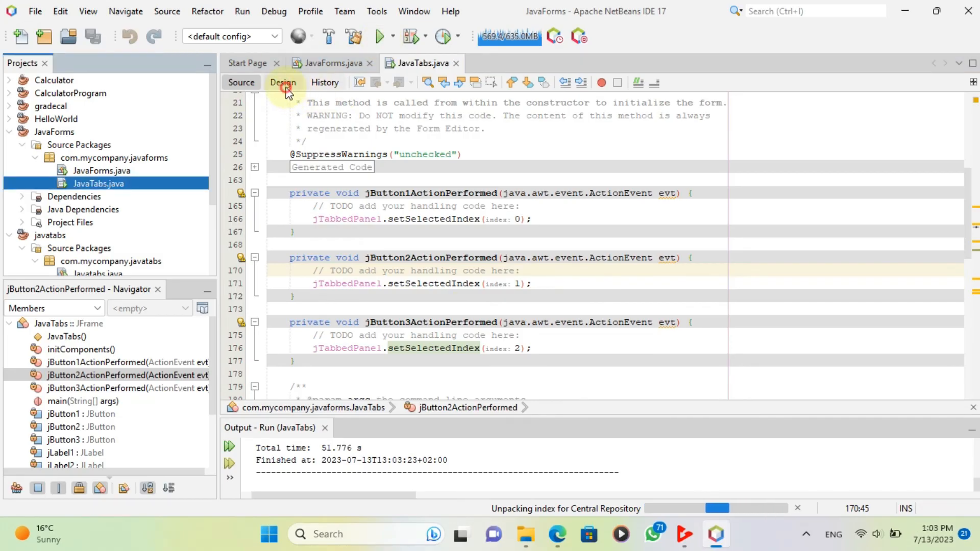
Drag the Form 2 and Form 1 labels to their tabs' top-left corners, then start running JavaTabs
click(282, 81)
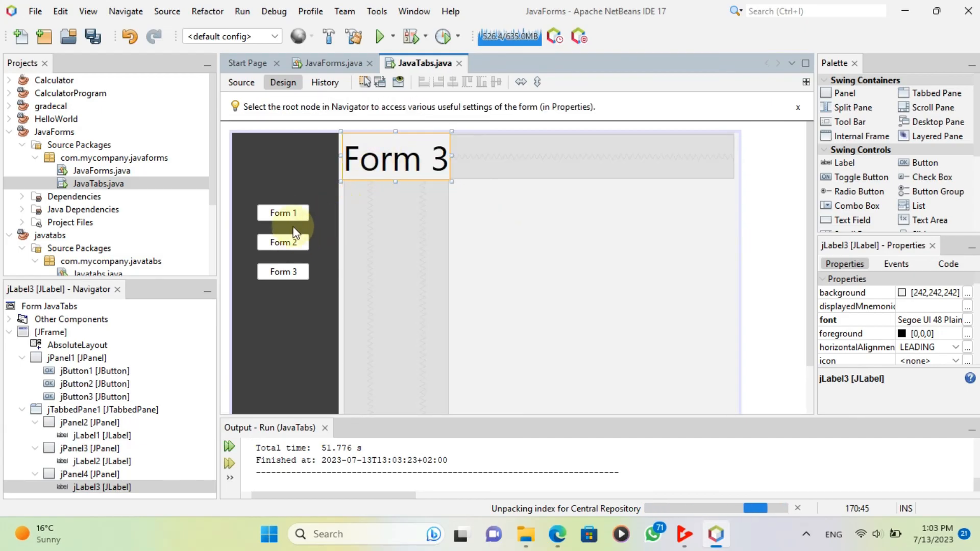
click(283, 243)
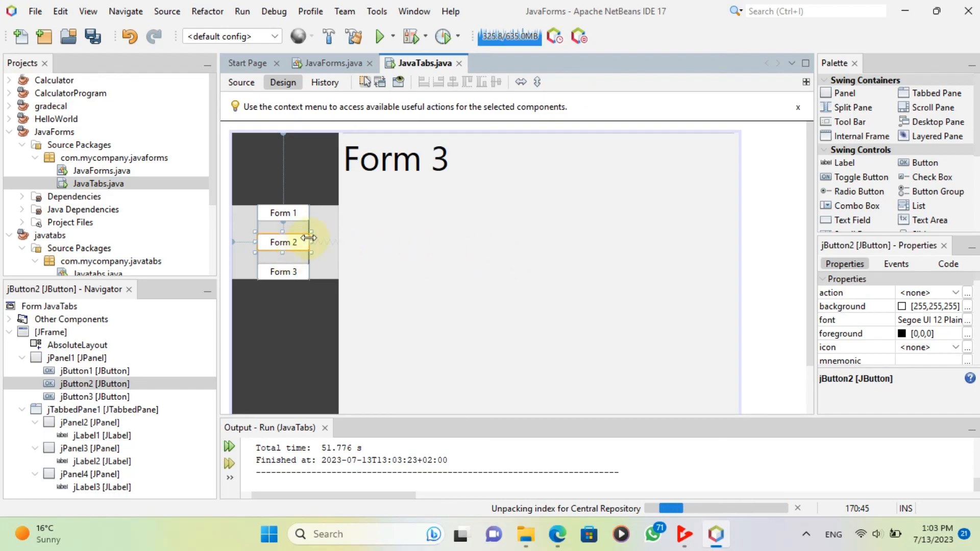
mouse_move(384, 183)
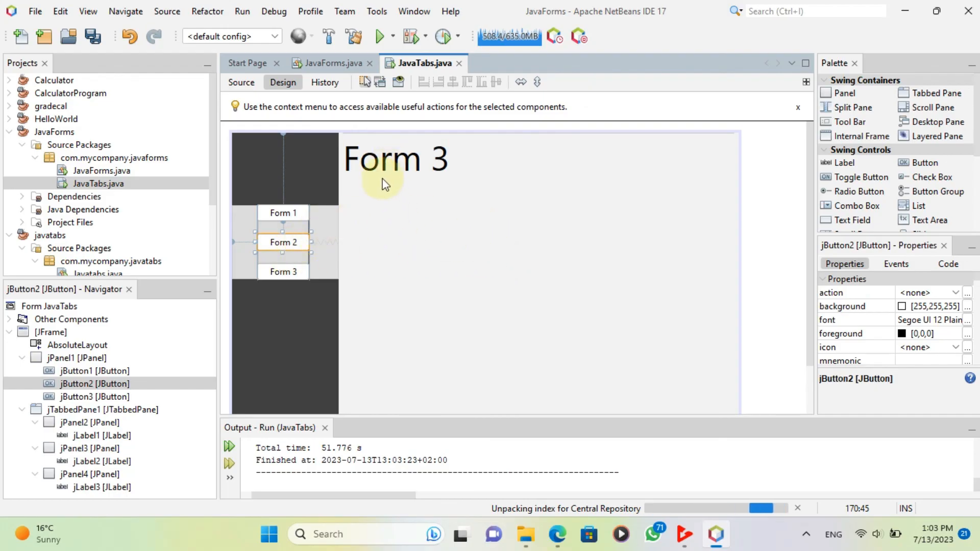
mouse_move(370, 353)
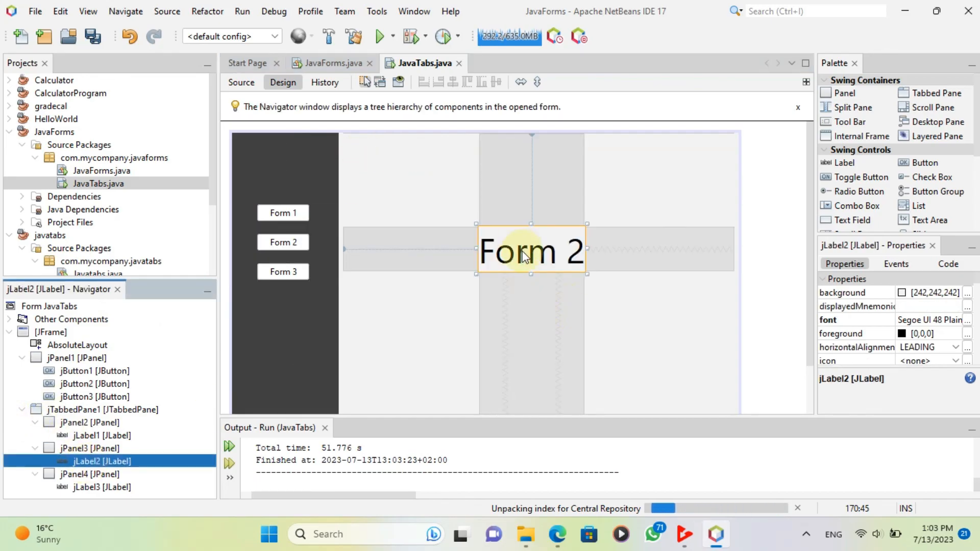
drag(531, 250, 400, 157)
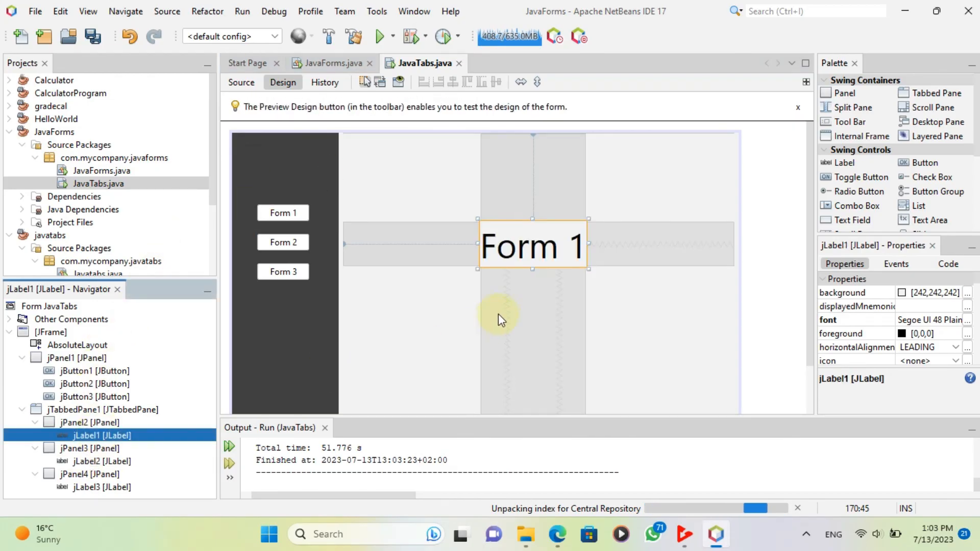
drag(531, 243, 394, 162)
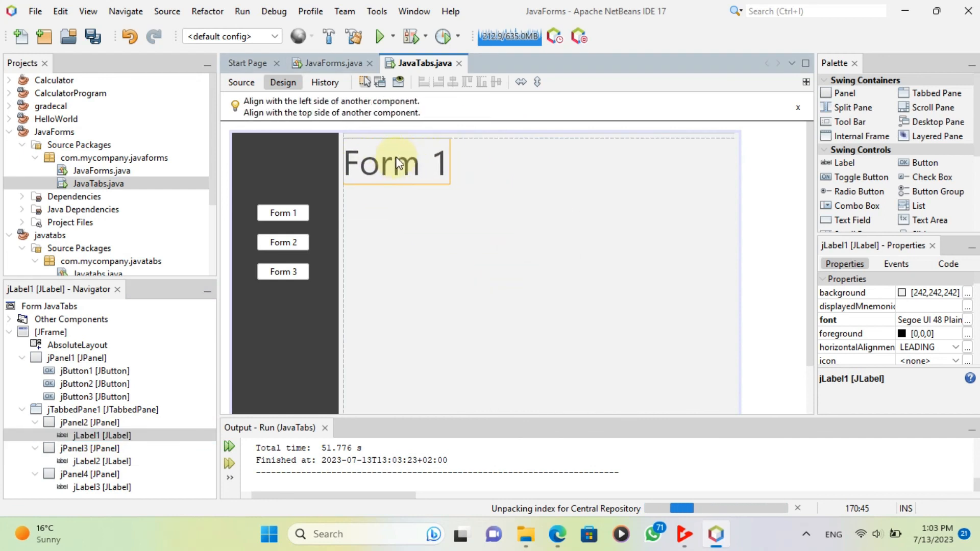
click(102, 462)
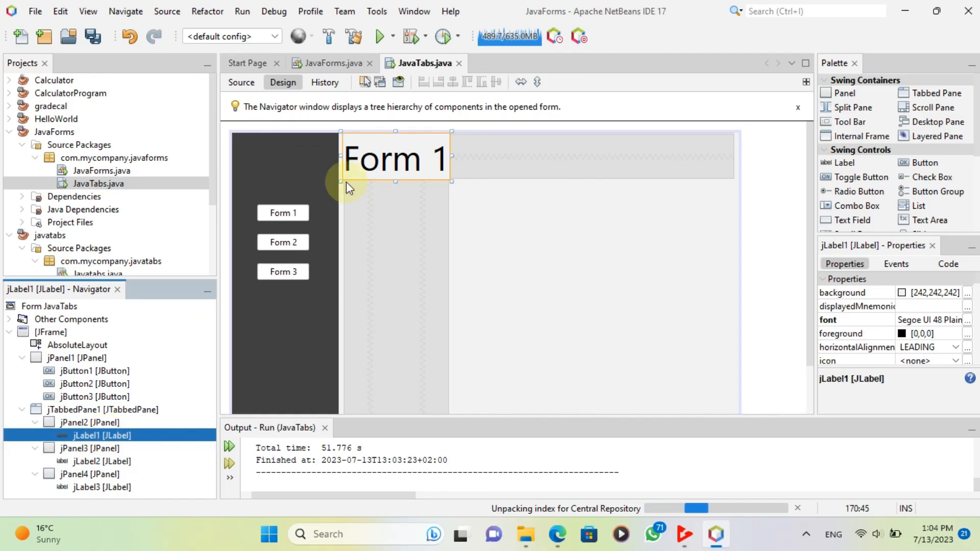
right_click(97, 183)
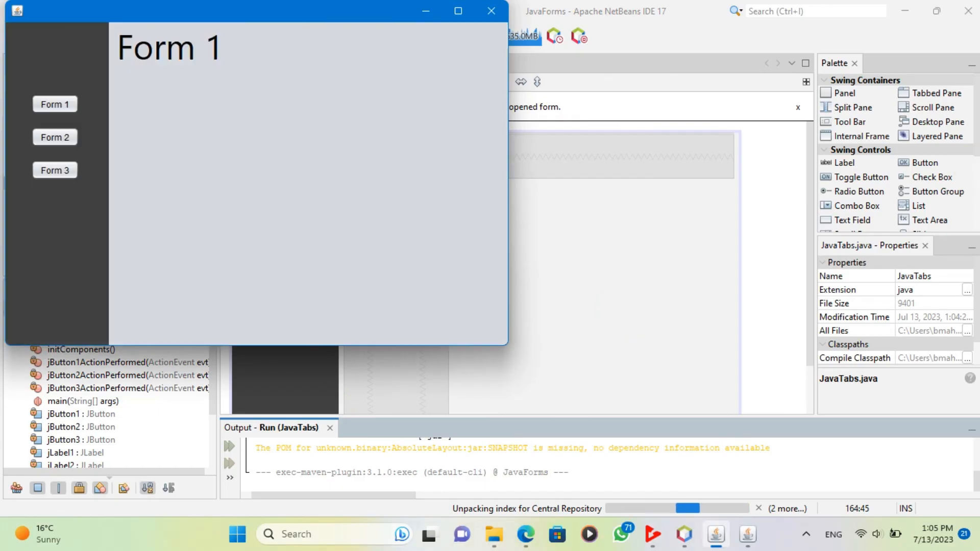
Switch the running JavaTabs window between the Form 1, Form 2 and Form 3 pages
click(54, 137)
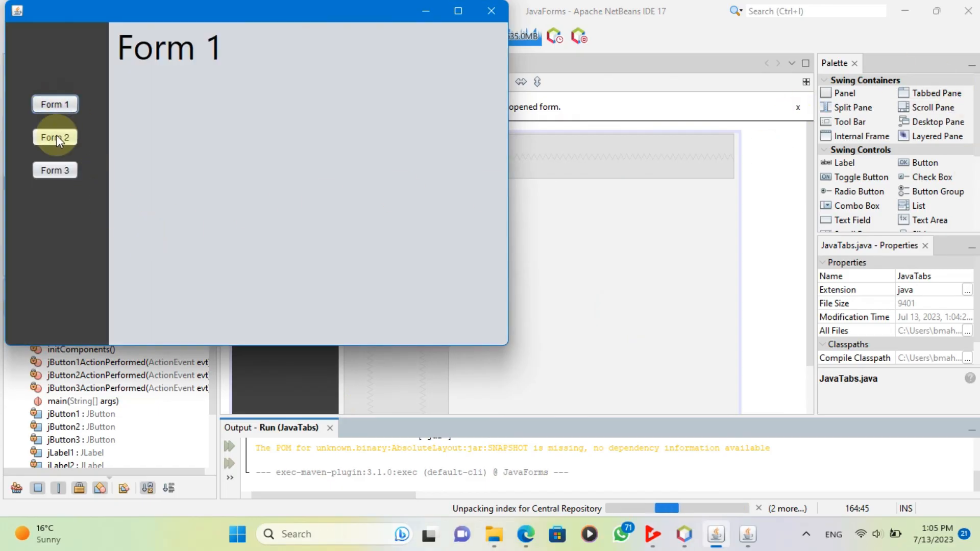
click(54, 170)
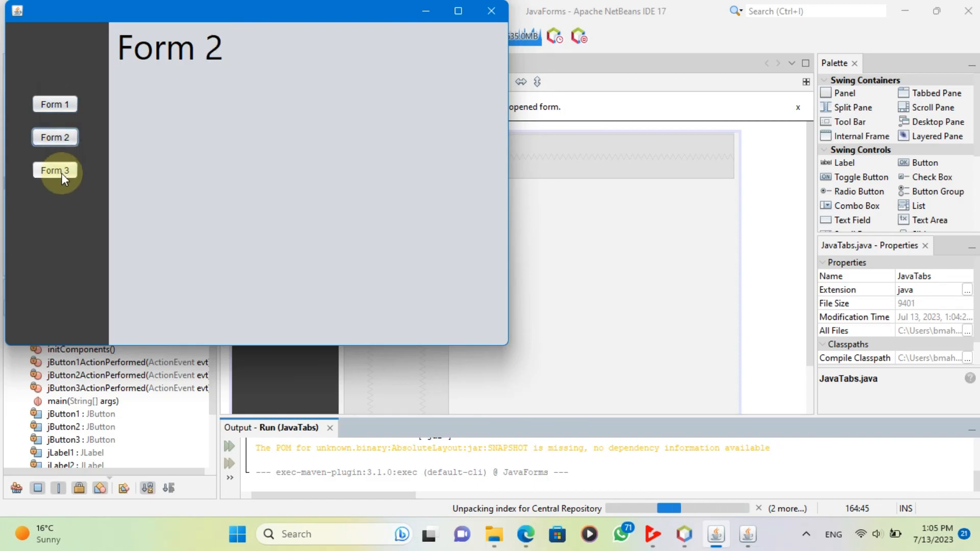
click(54, 104)
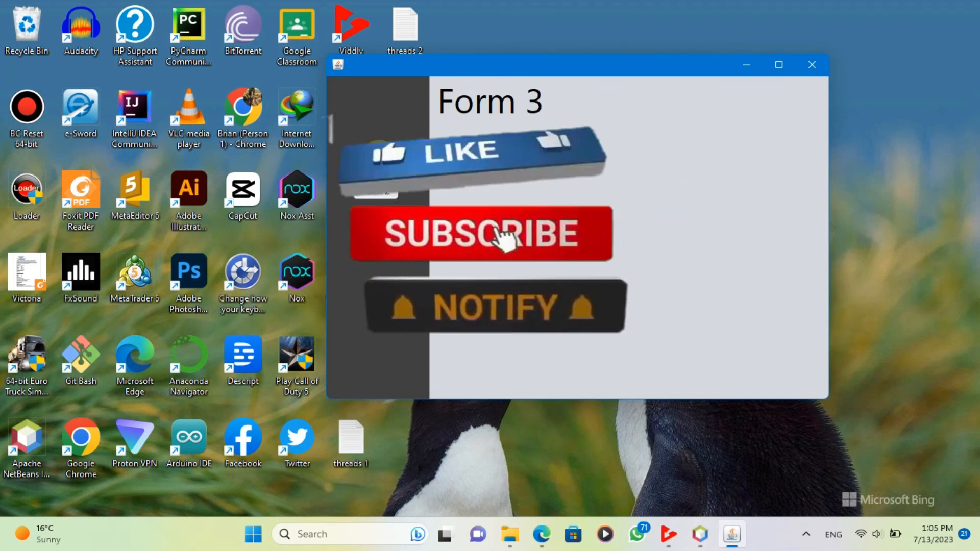
click(481, 234)
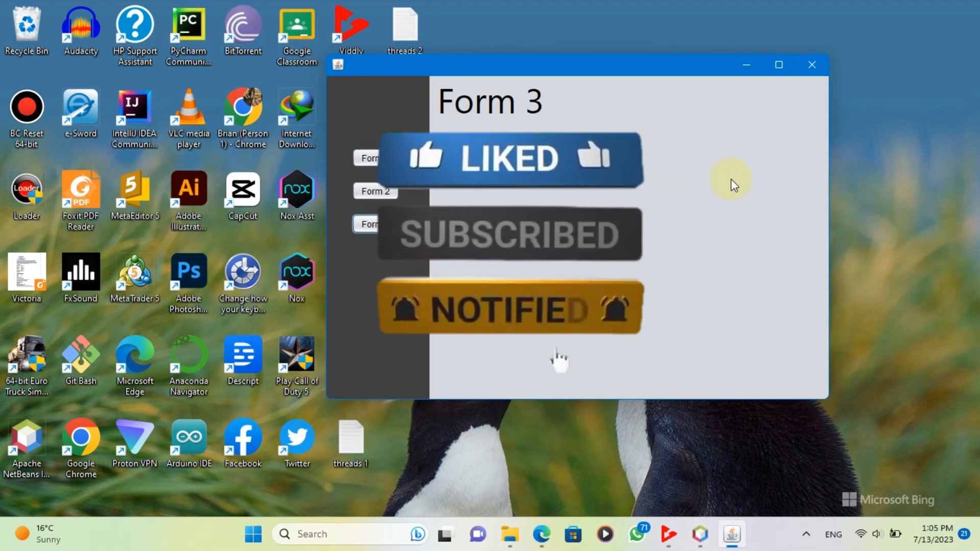